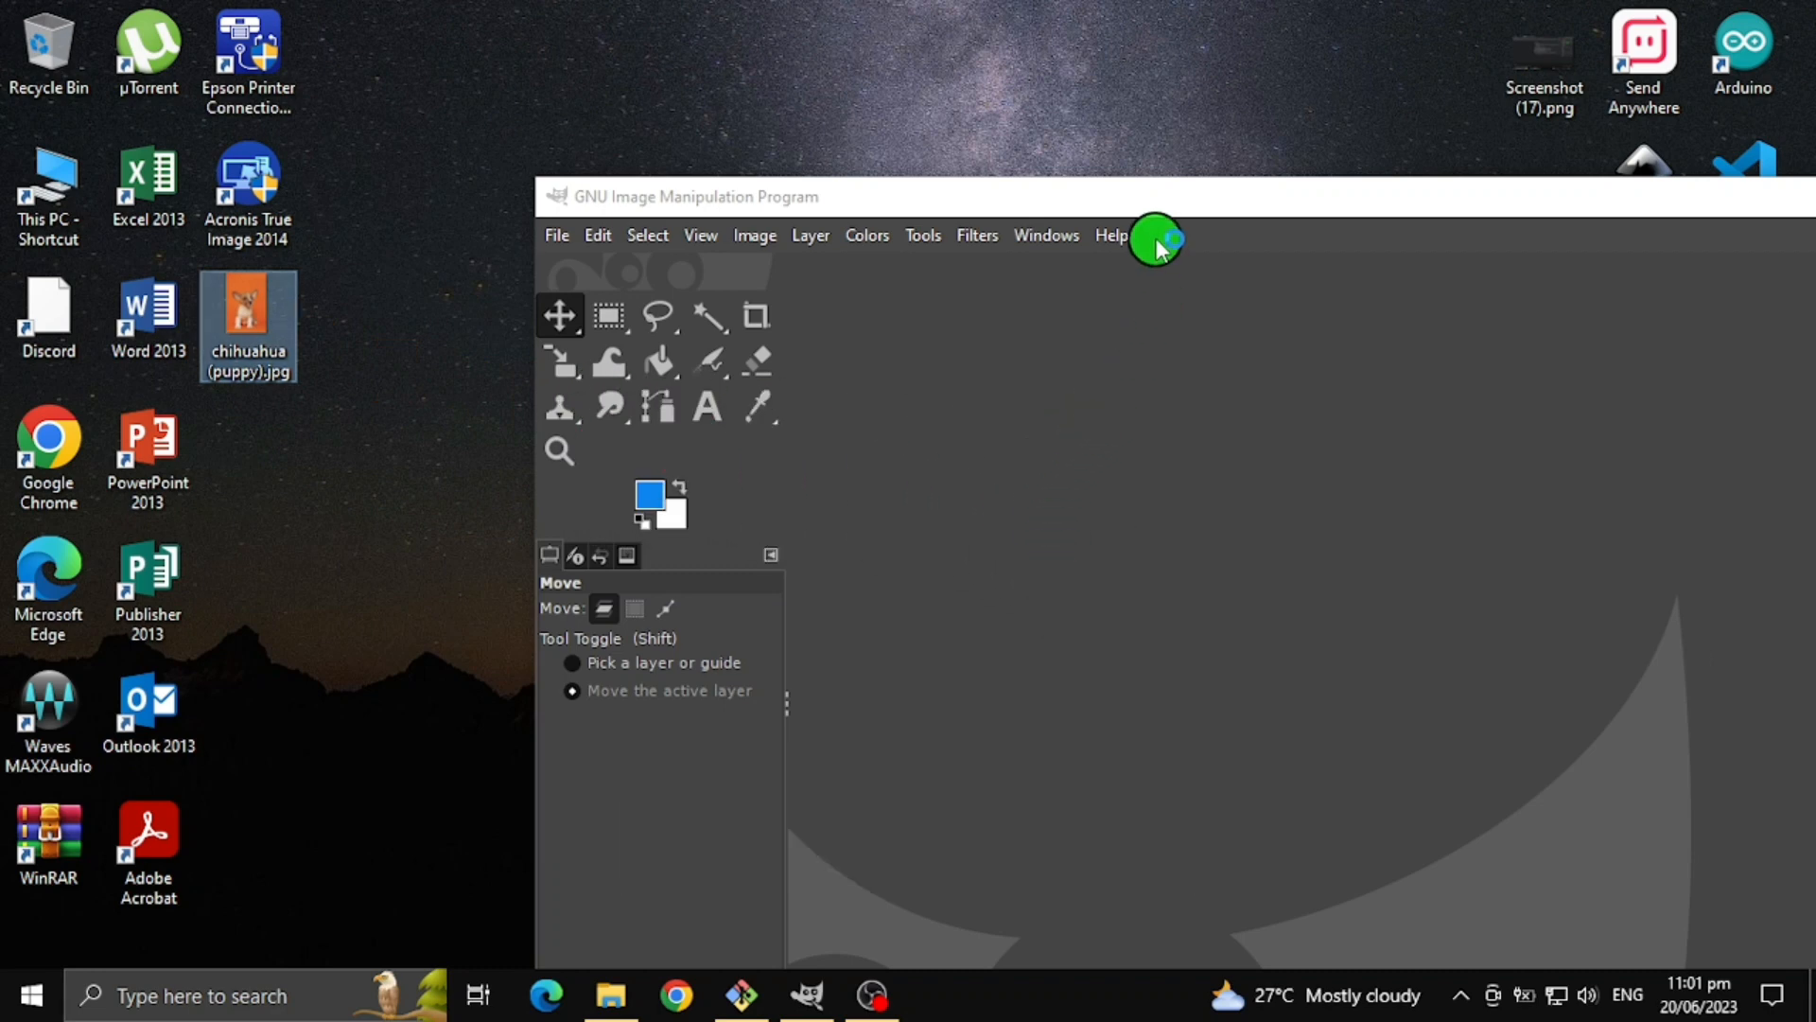
{"action": "mouse_move", "coordinate": [1158, 208]}
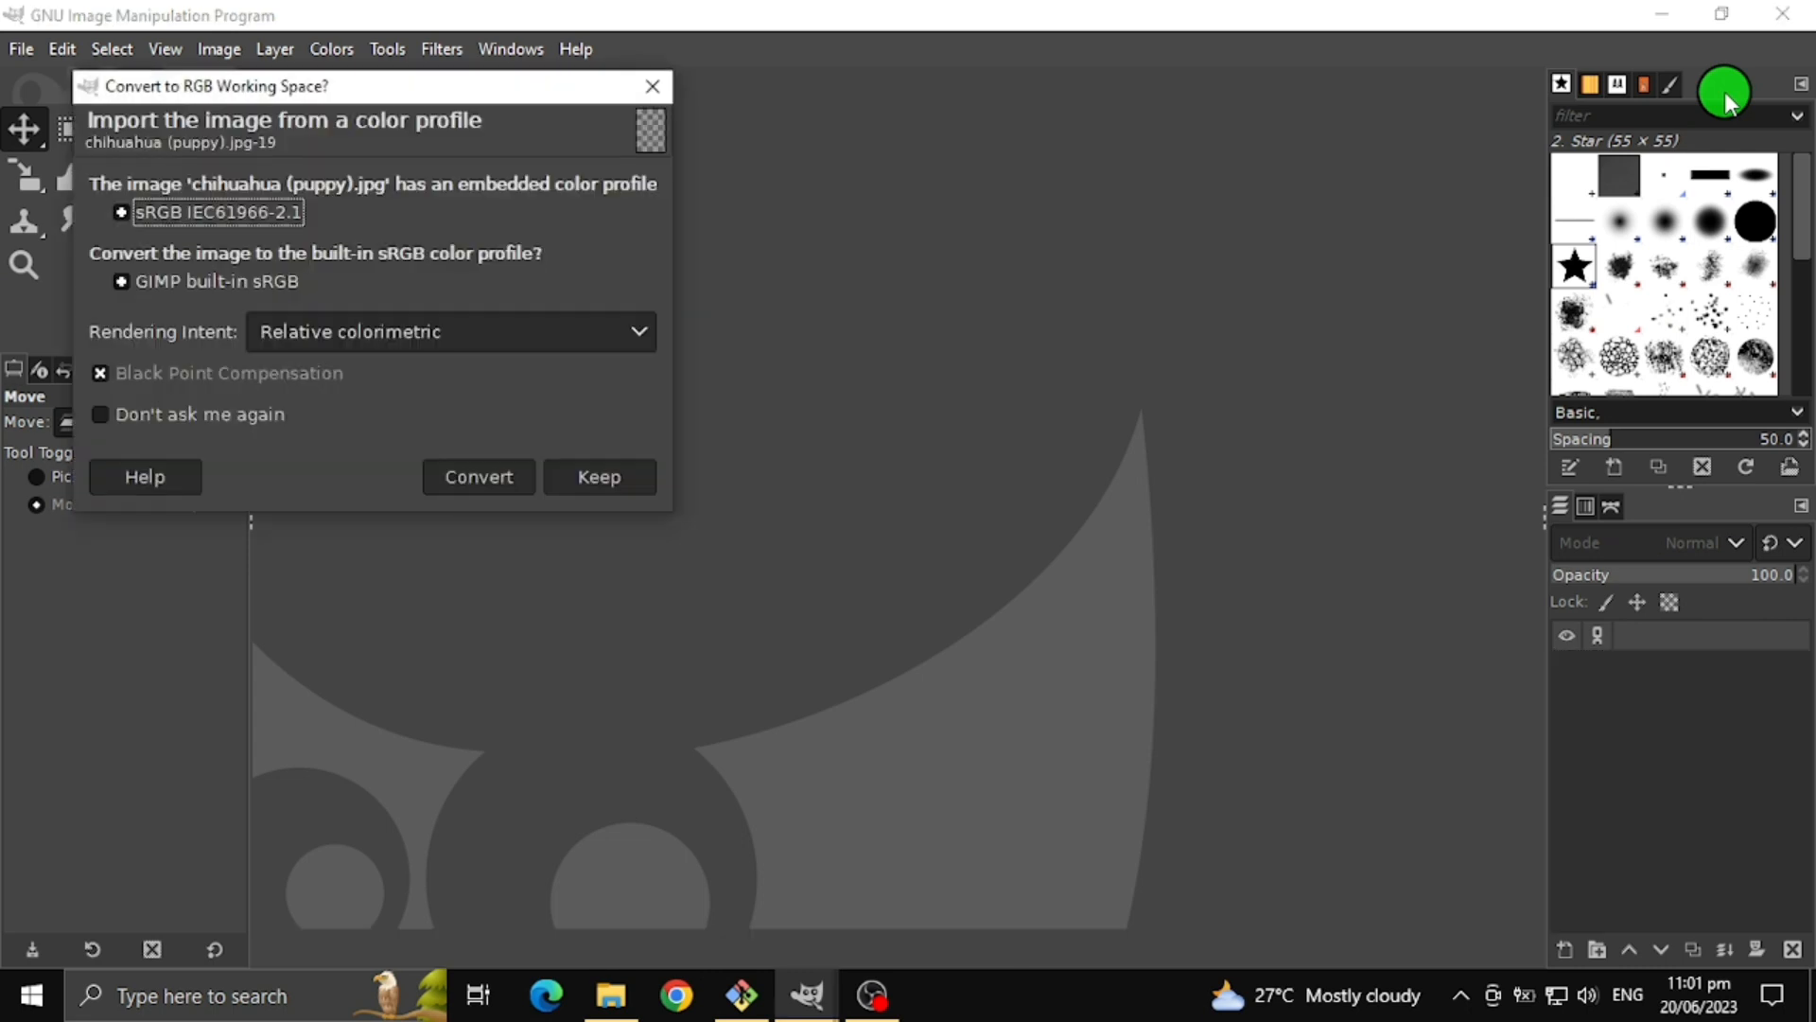
{"action": "mouse_move", "coordinate": [683, 342]}
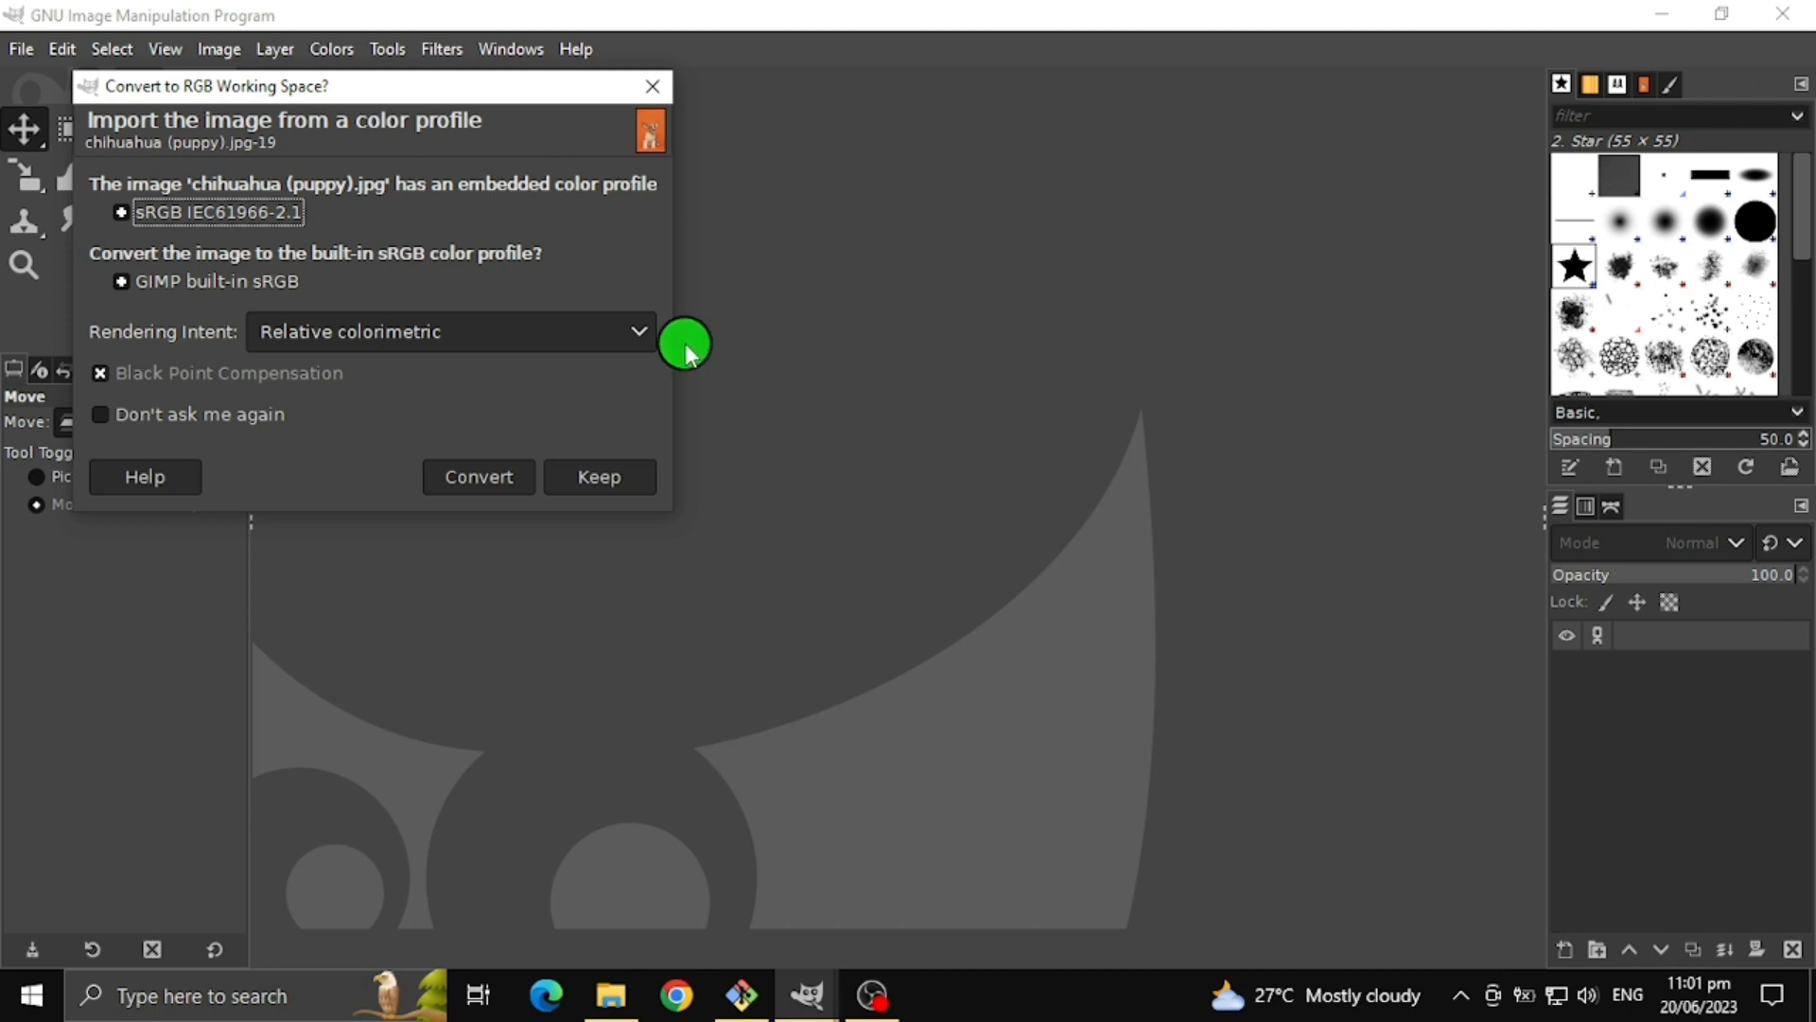
Dismiss the Convert to RGB Working Space prompt to finish importing chihuahua (puppy).jpg
{"action": "left_click", "coordinate": [599, 476]}
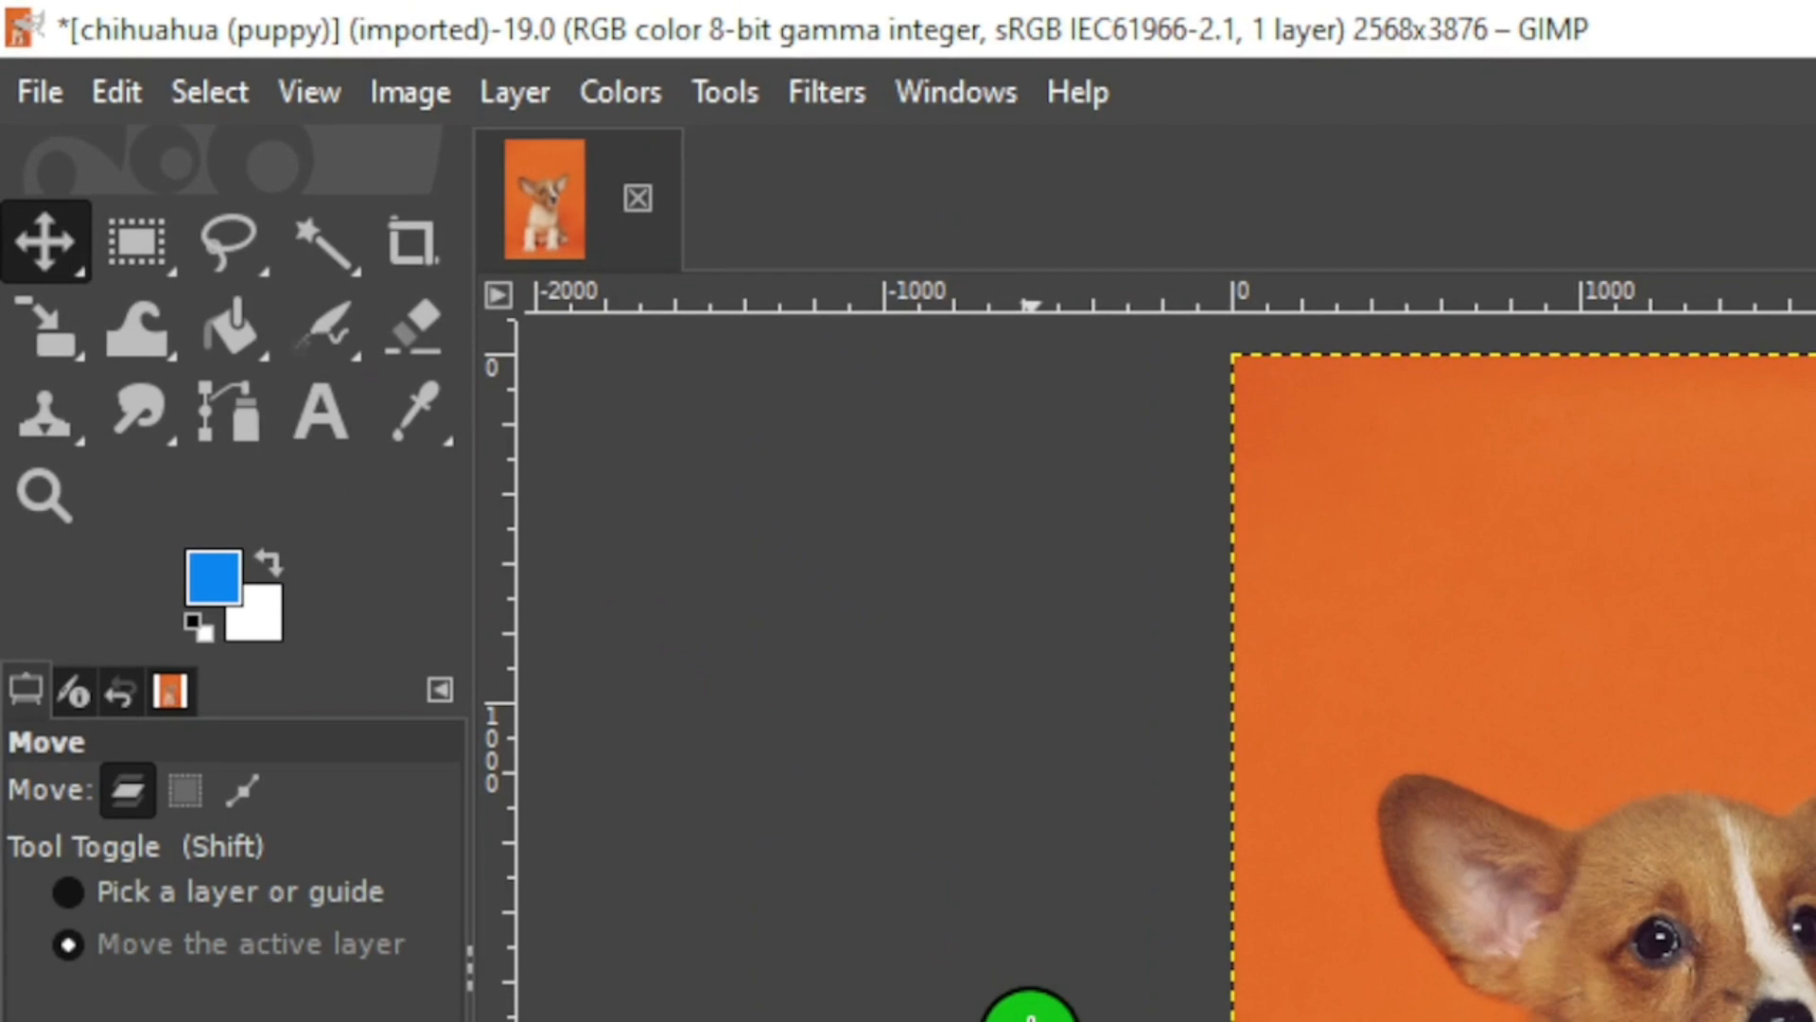
Add an alpha channel to the puppy photo layer via Layer > Transparency
{"action": "left_click", "coordinate": [515, 92]}
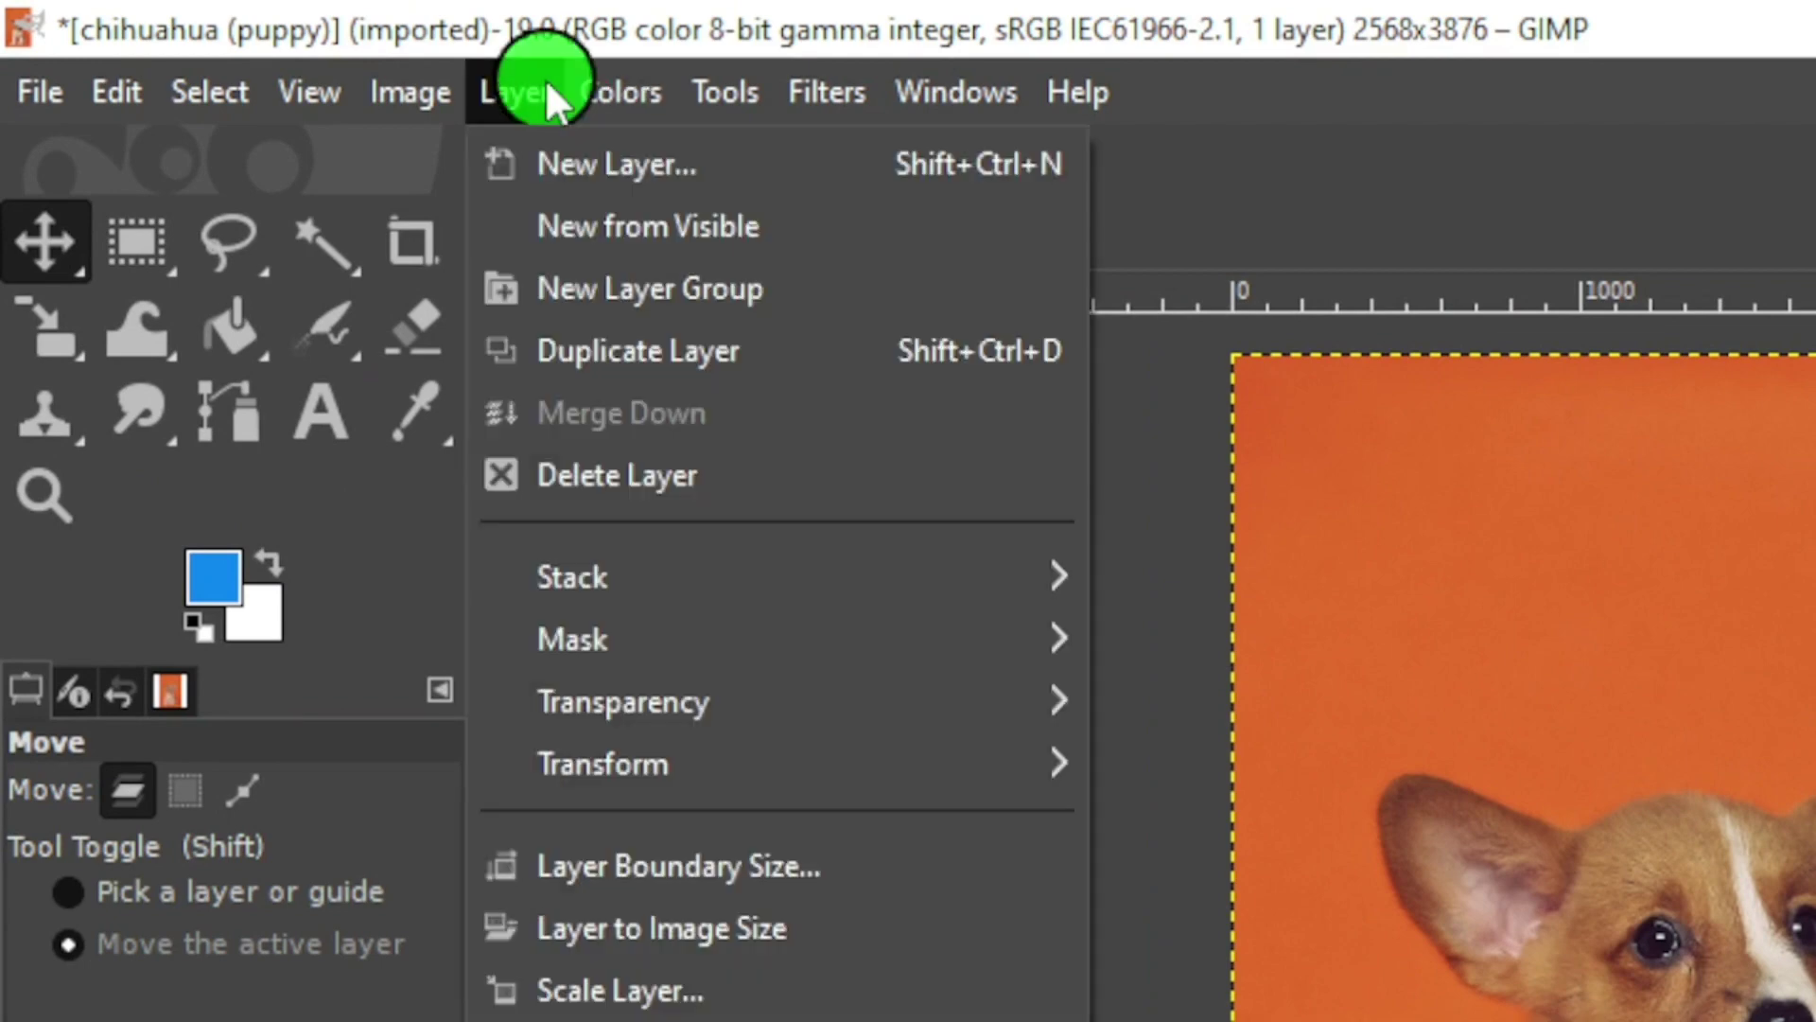
{"action": "mouse_move", "coordinate": [696, 474]}
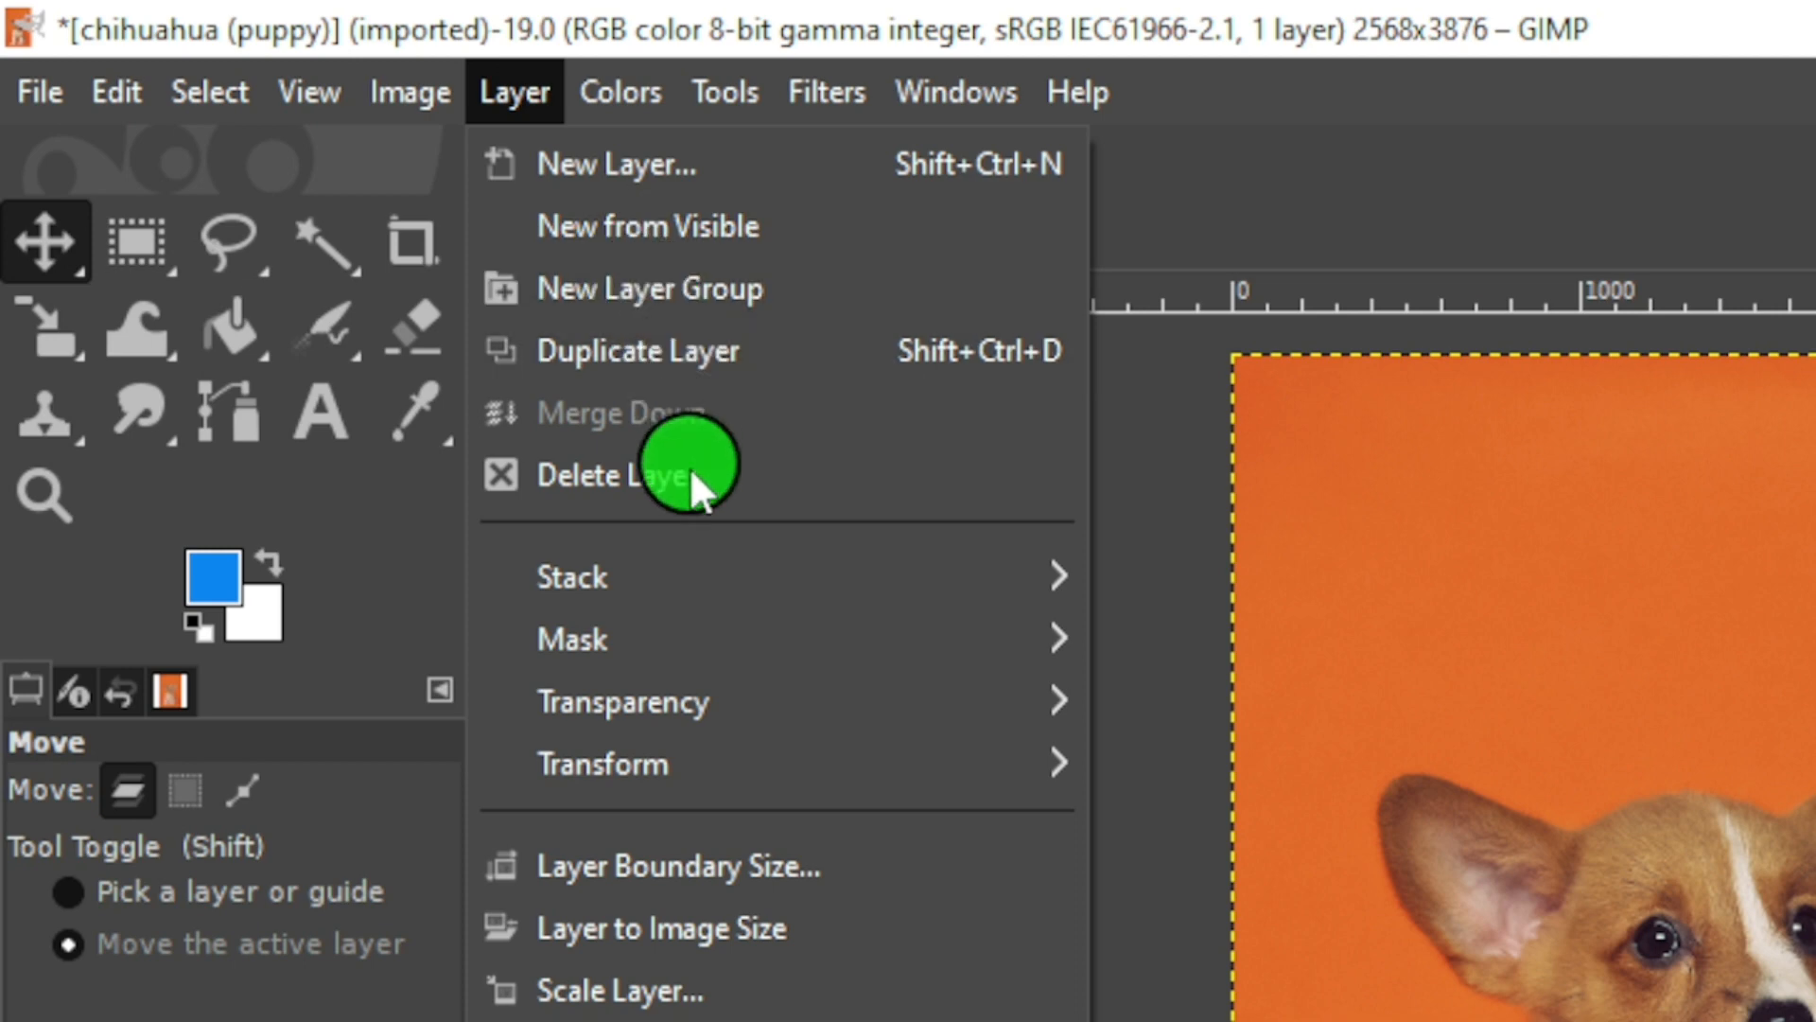
{"action": "mouse_move", "coordinate": [692, 701]}
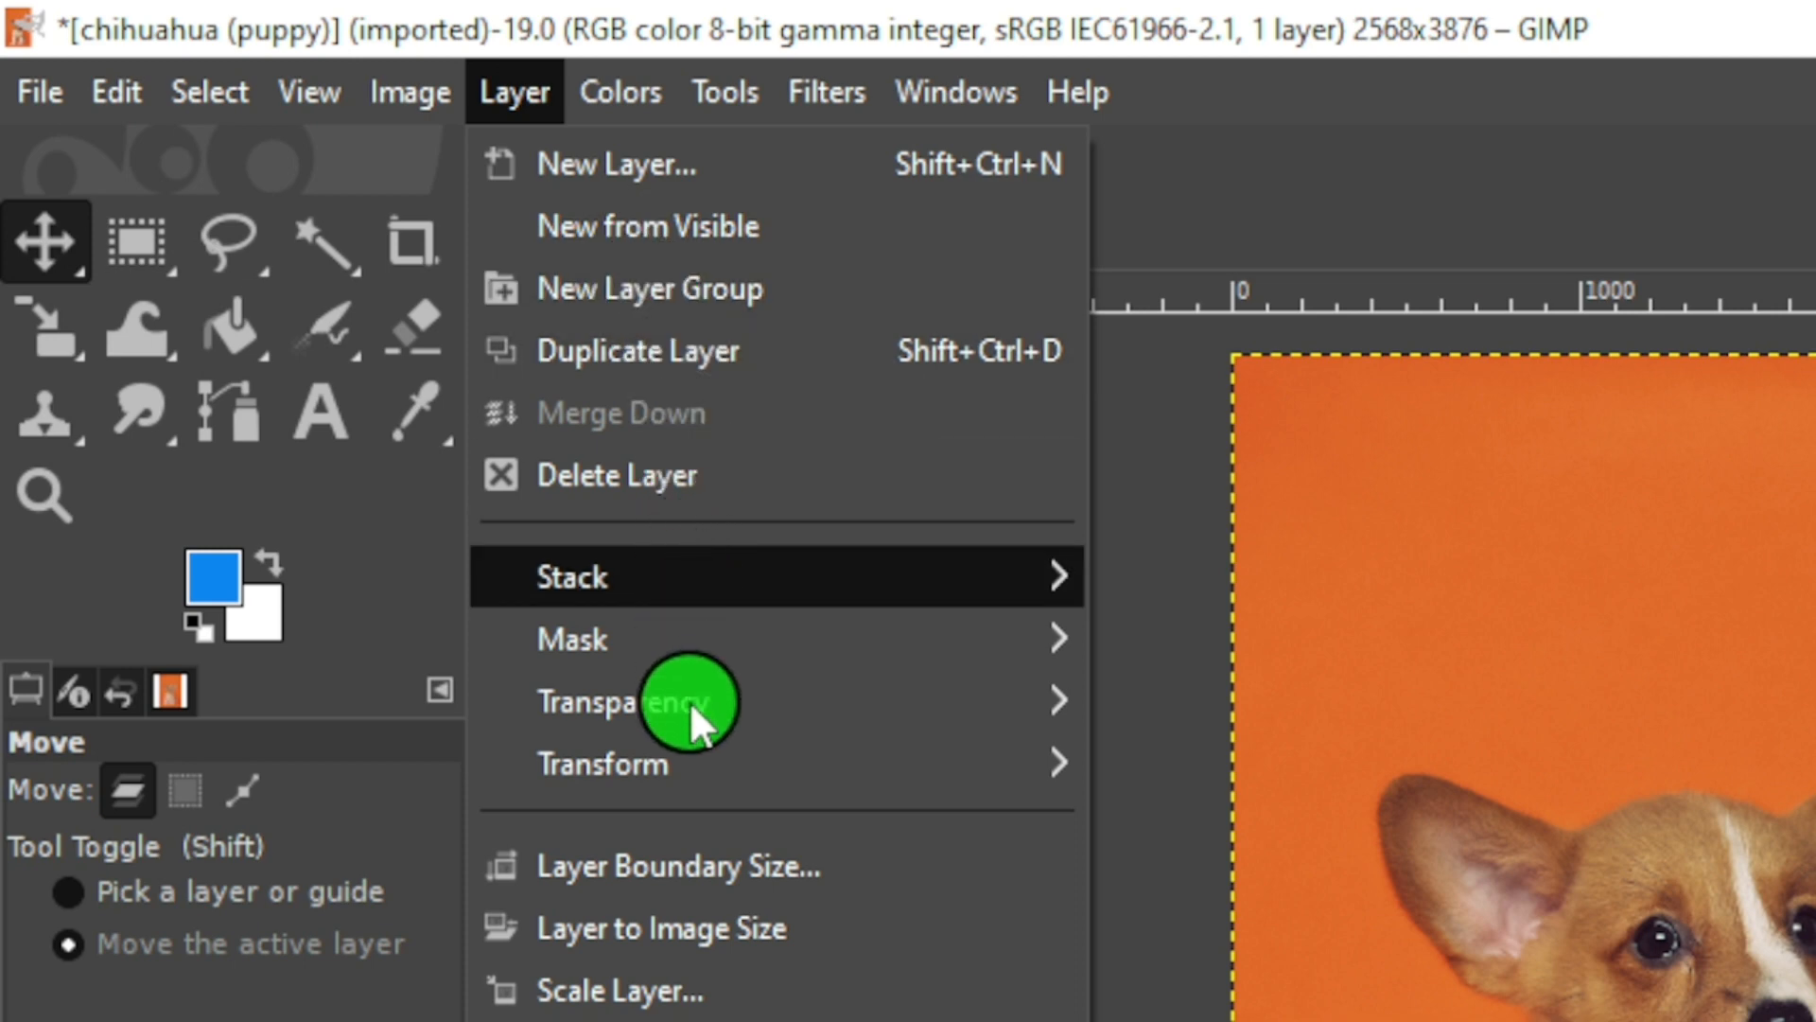
{"action": "mouse_move", "coordinate": [695, 701]}
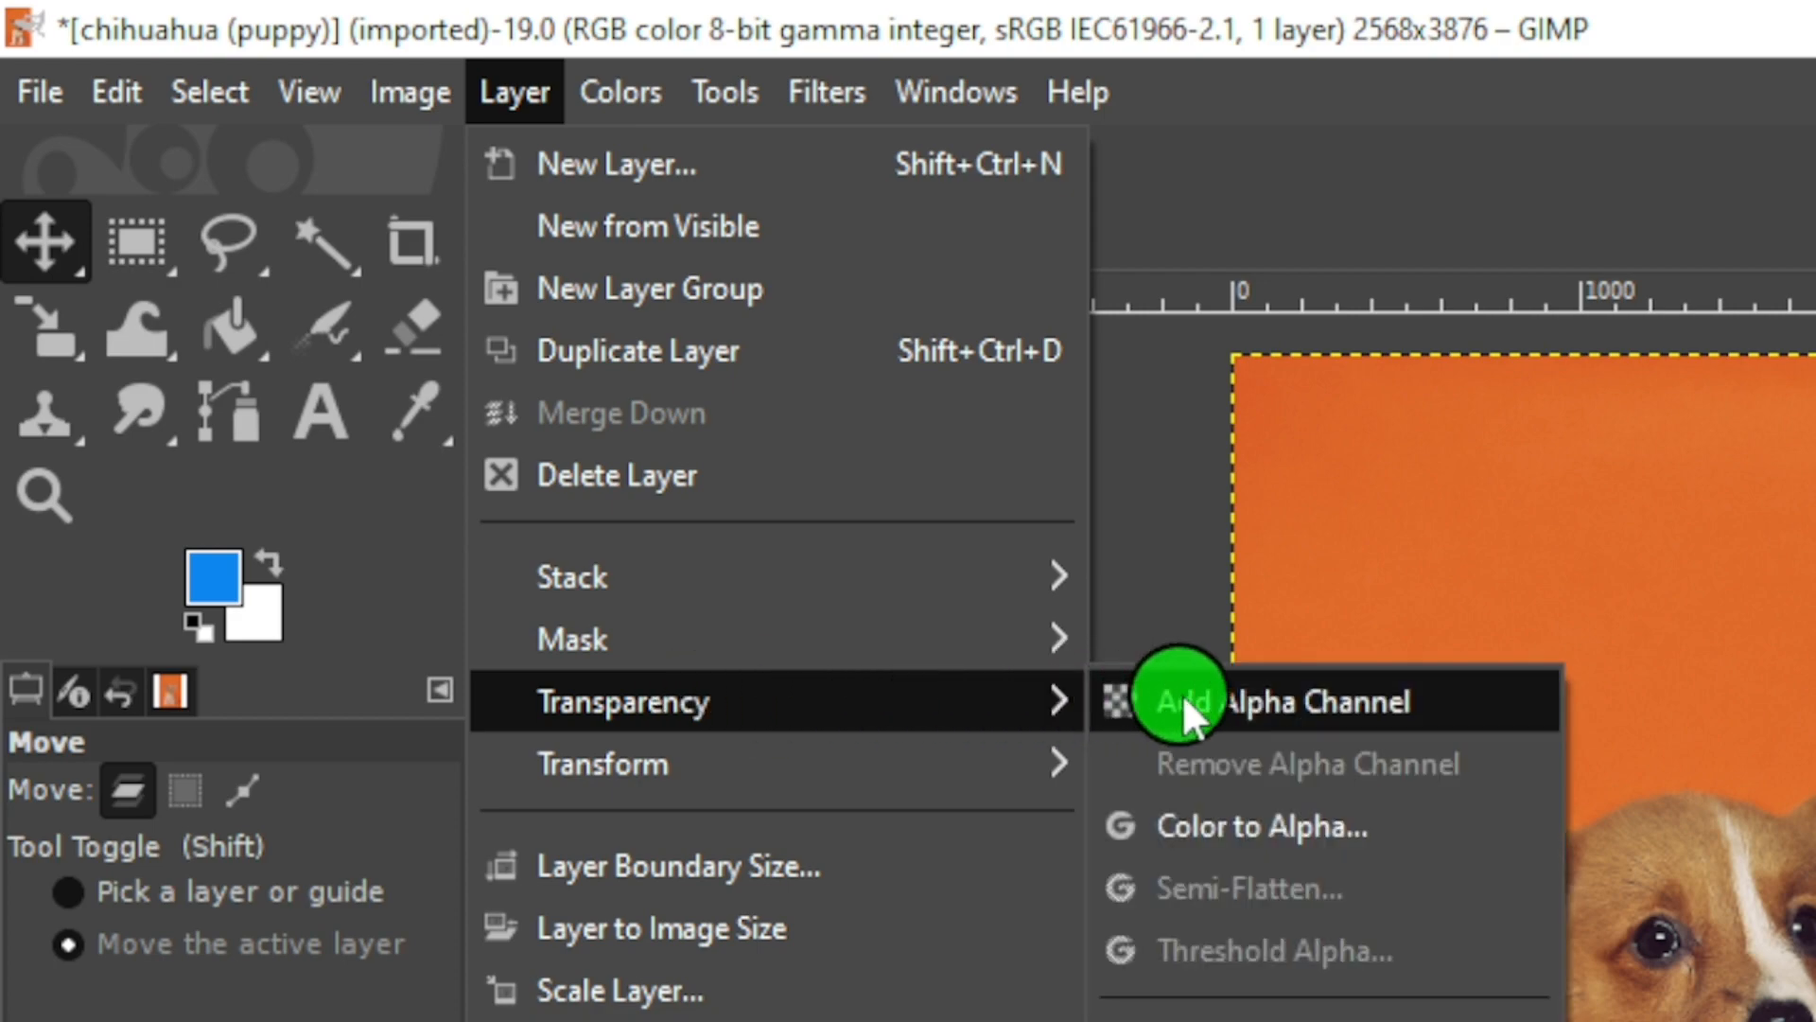
{"action": "left_click", "coordinate": [1299, 701]}
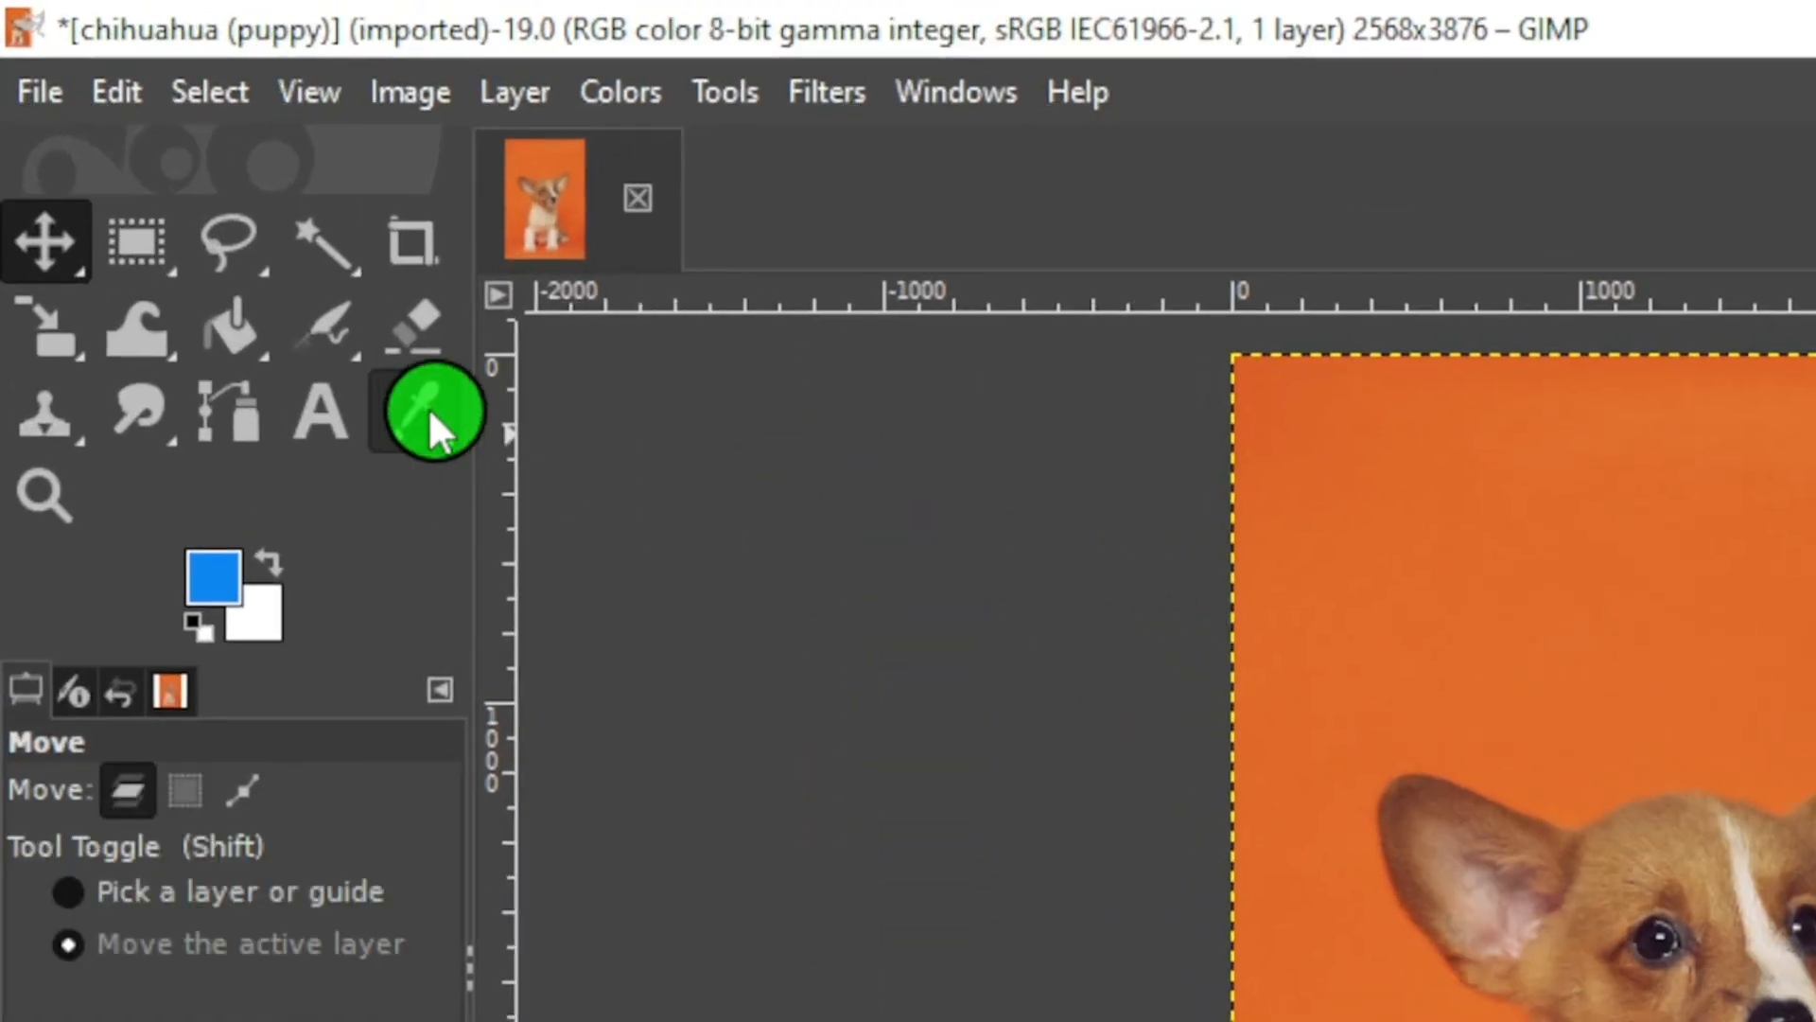
{"action": "mouse_move", "coordinate": [328, 237]}
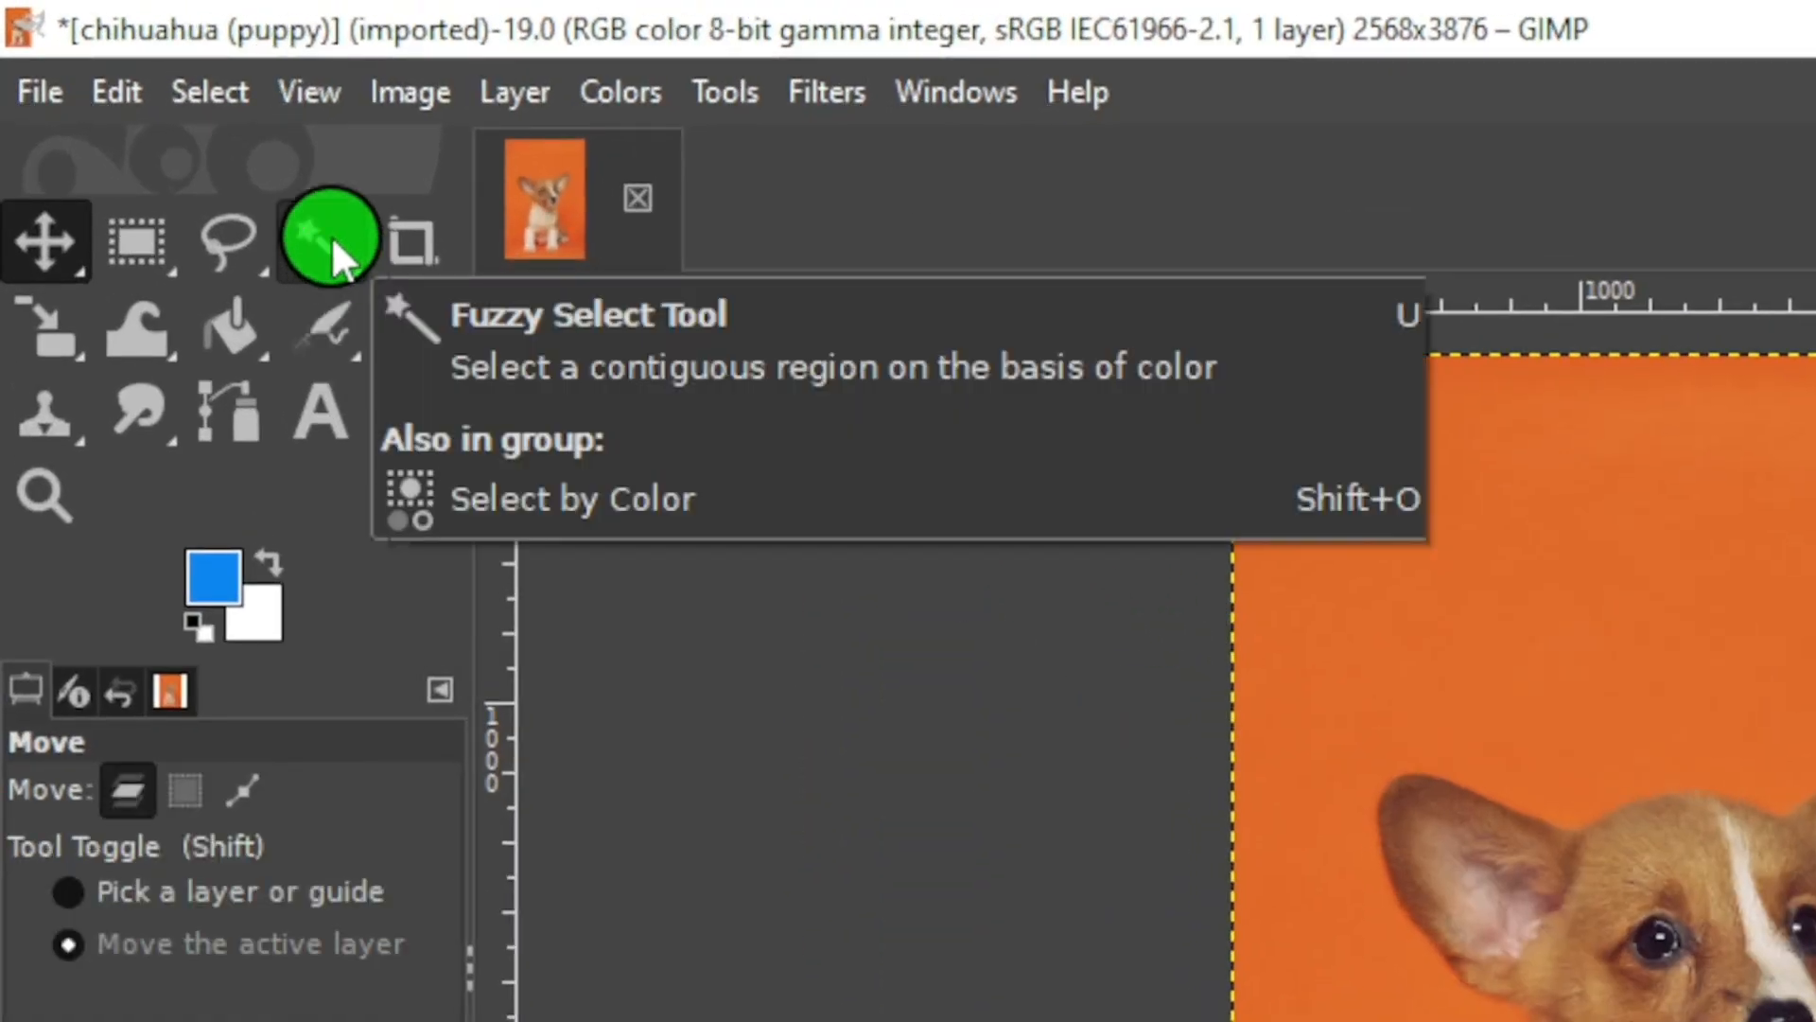
Activate the Fuzzy Select tool with Feather edges enabled
{"action": "key", "text": "u"}
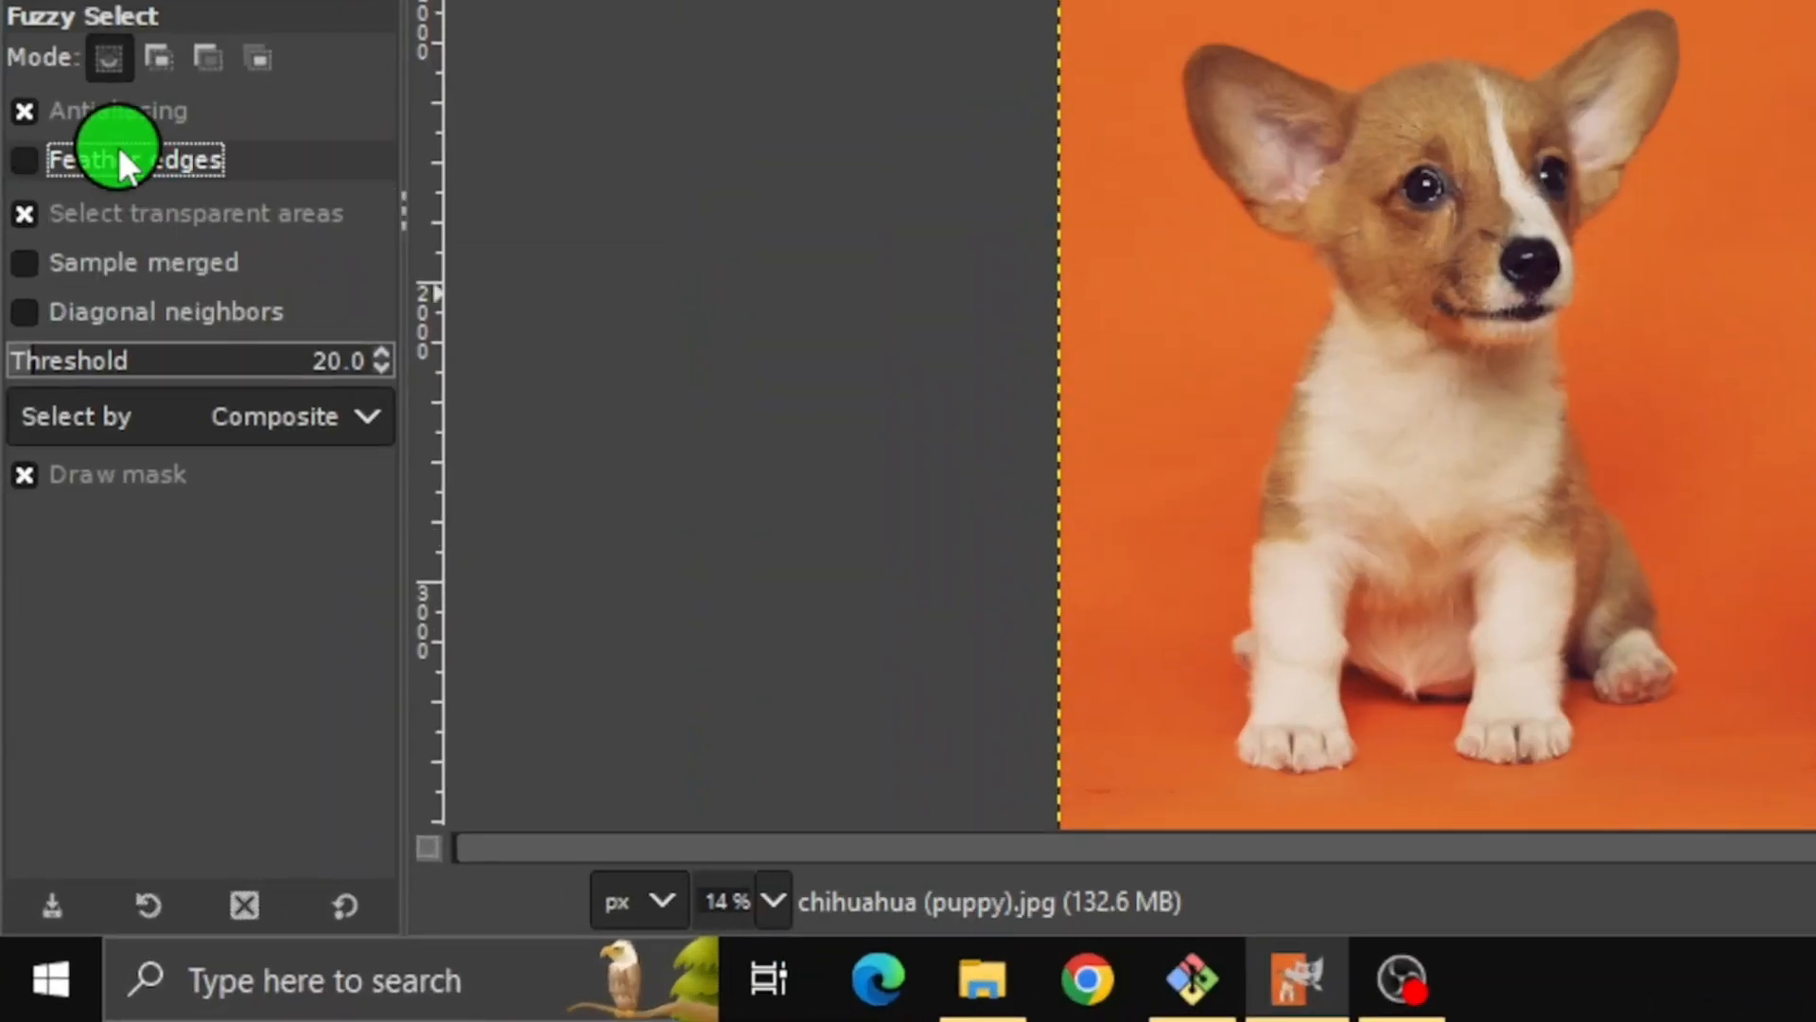
{"action": "left_click", "coordinate": [23, 160]}
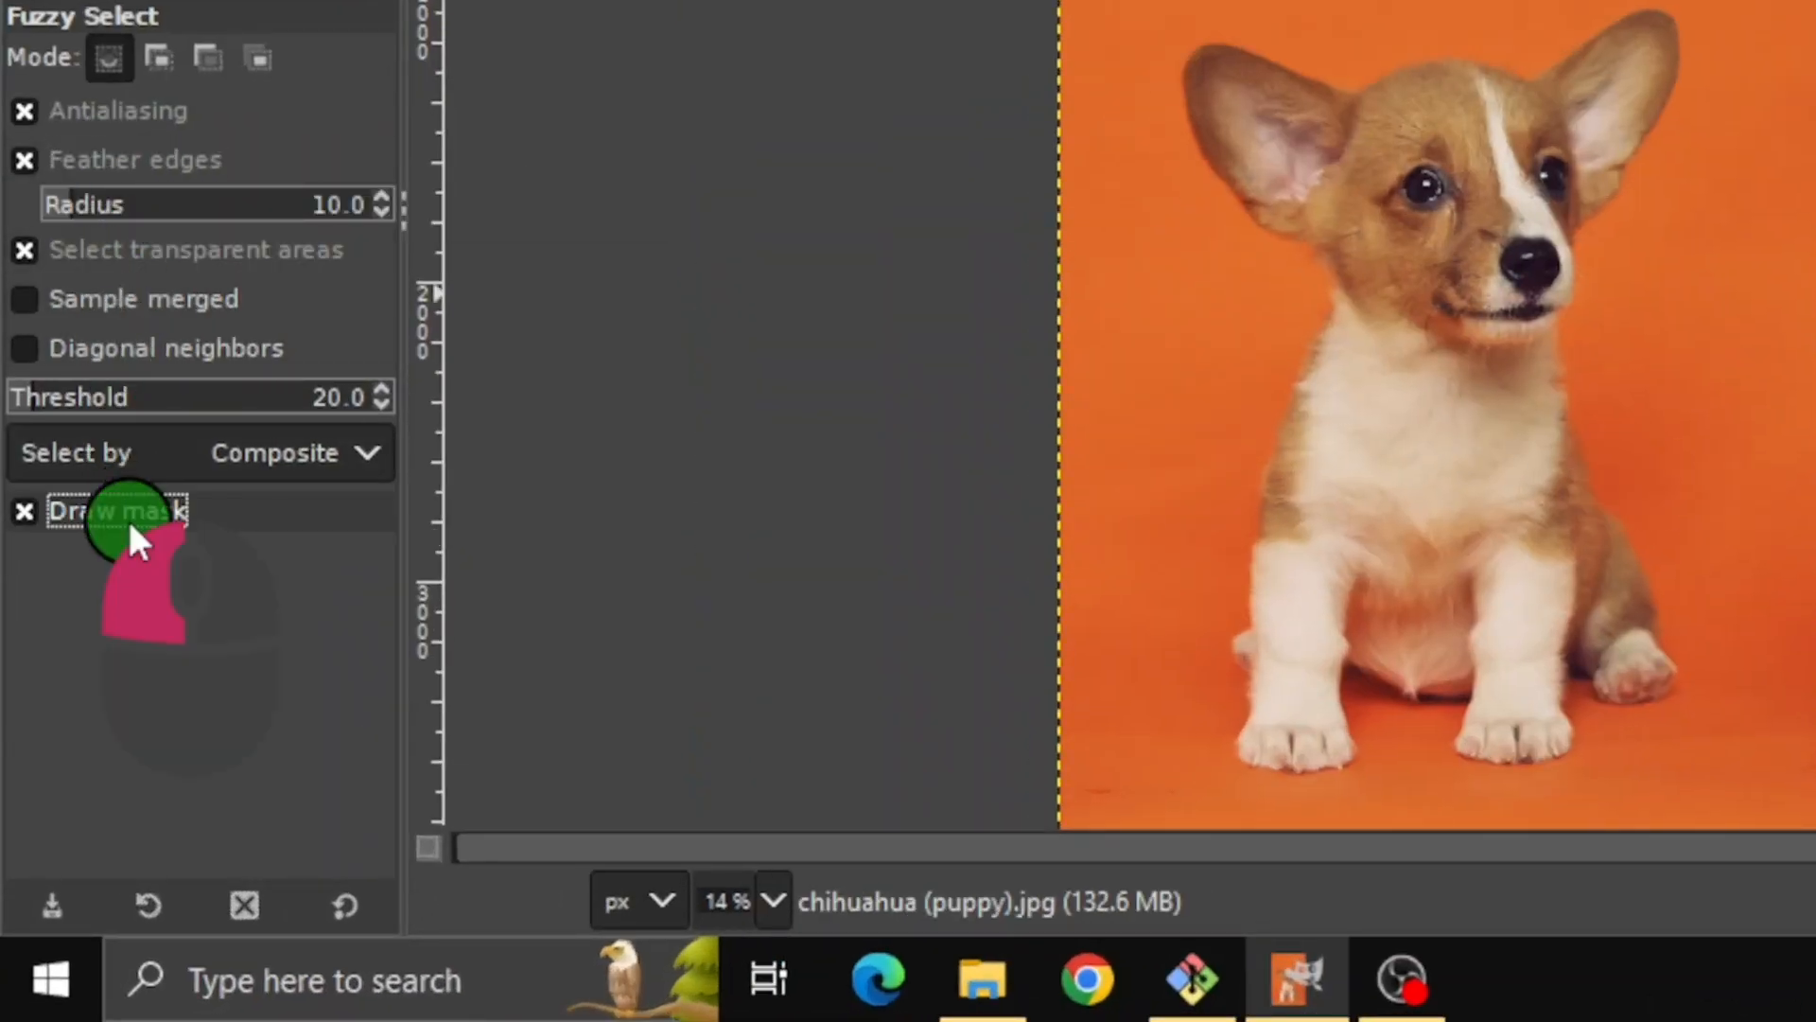
{"action": "mouse_move", "coordinate": [985, 353]}
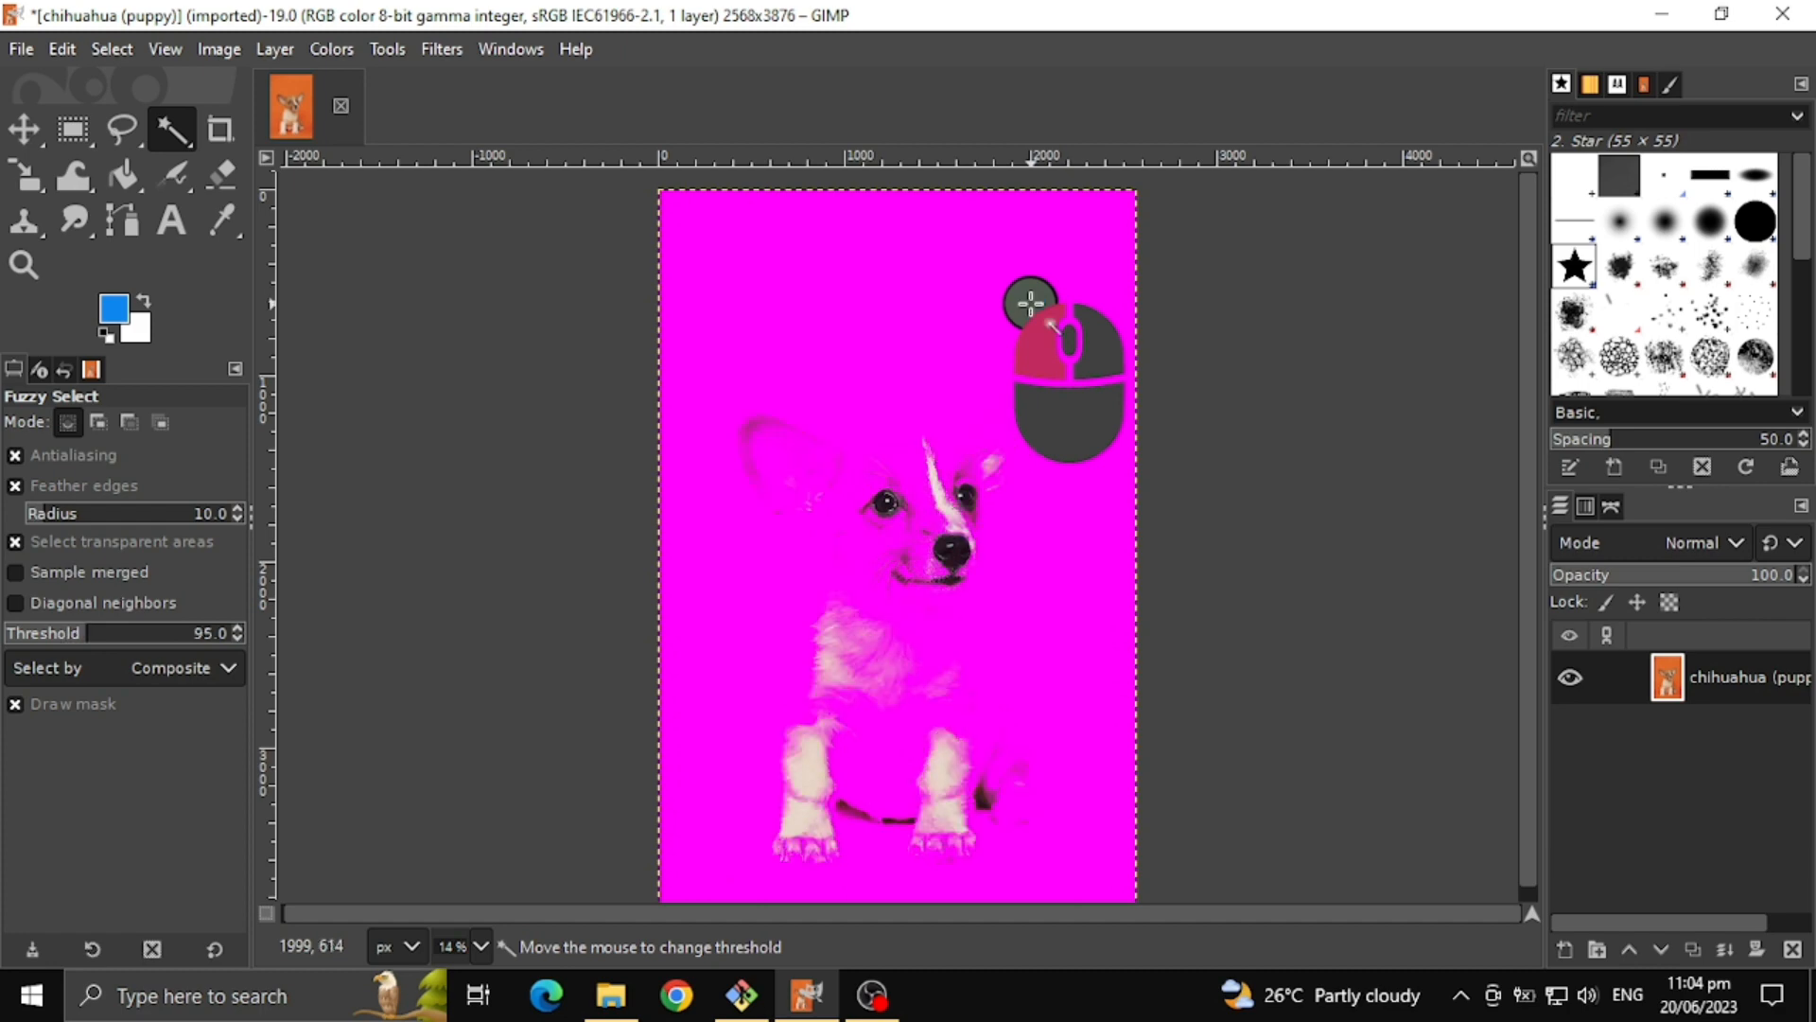
{"action": "mouse_move", "coordinate": [1028, 330]}
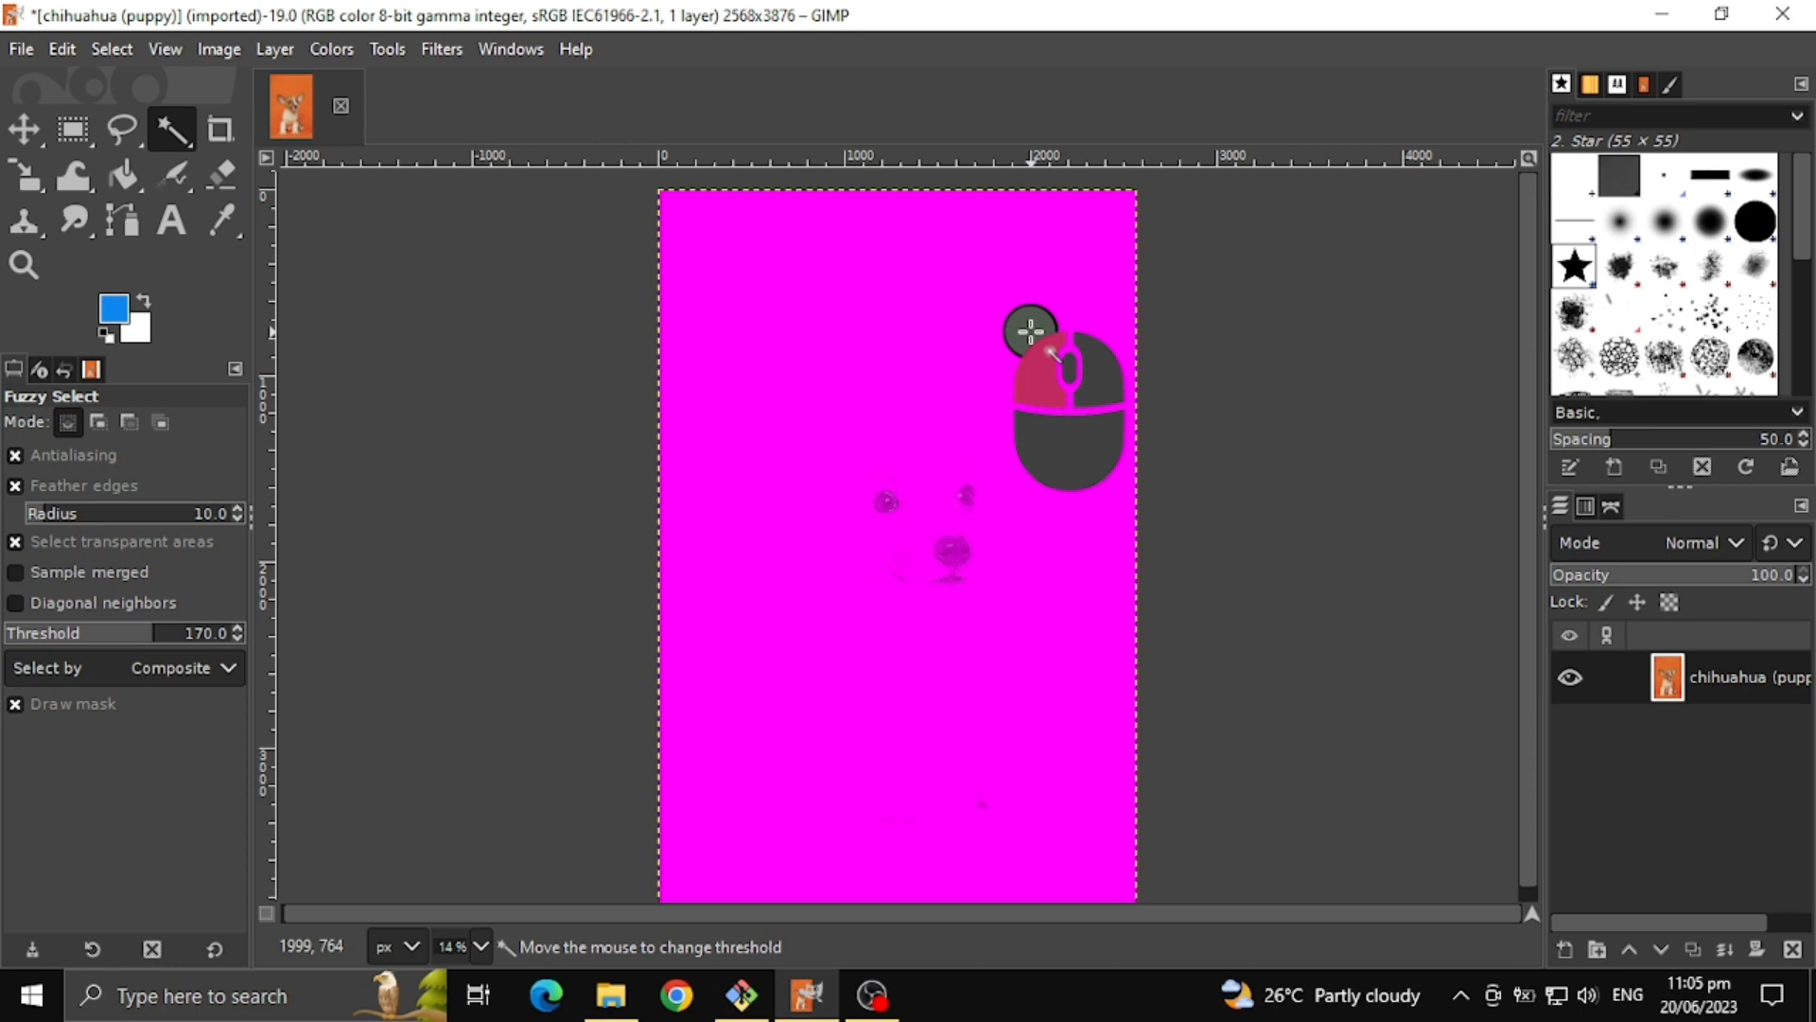
{"action": "mouse_move", "coordinate": [1026, 295]}
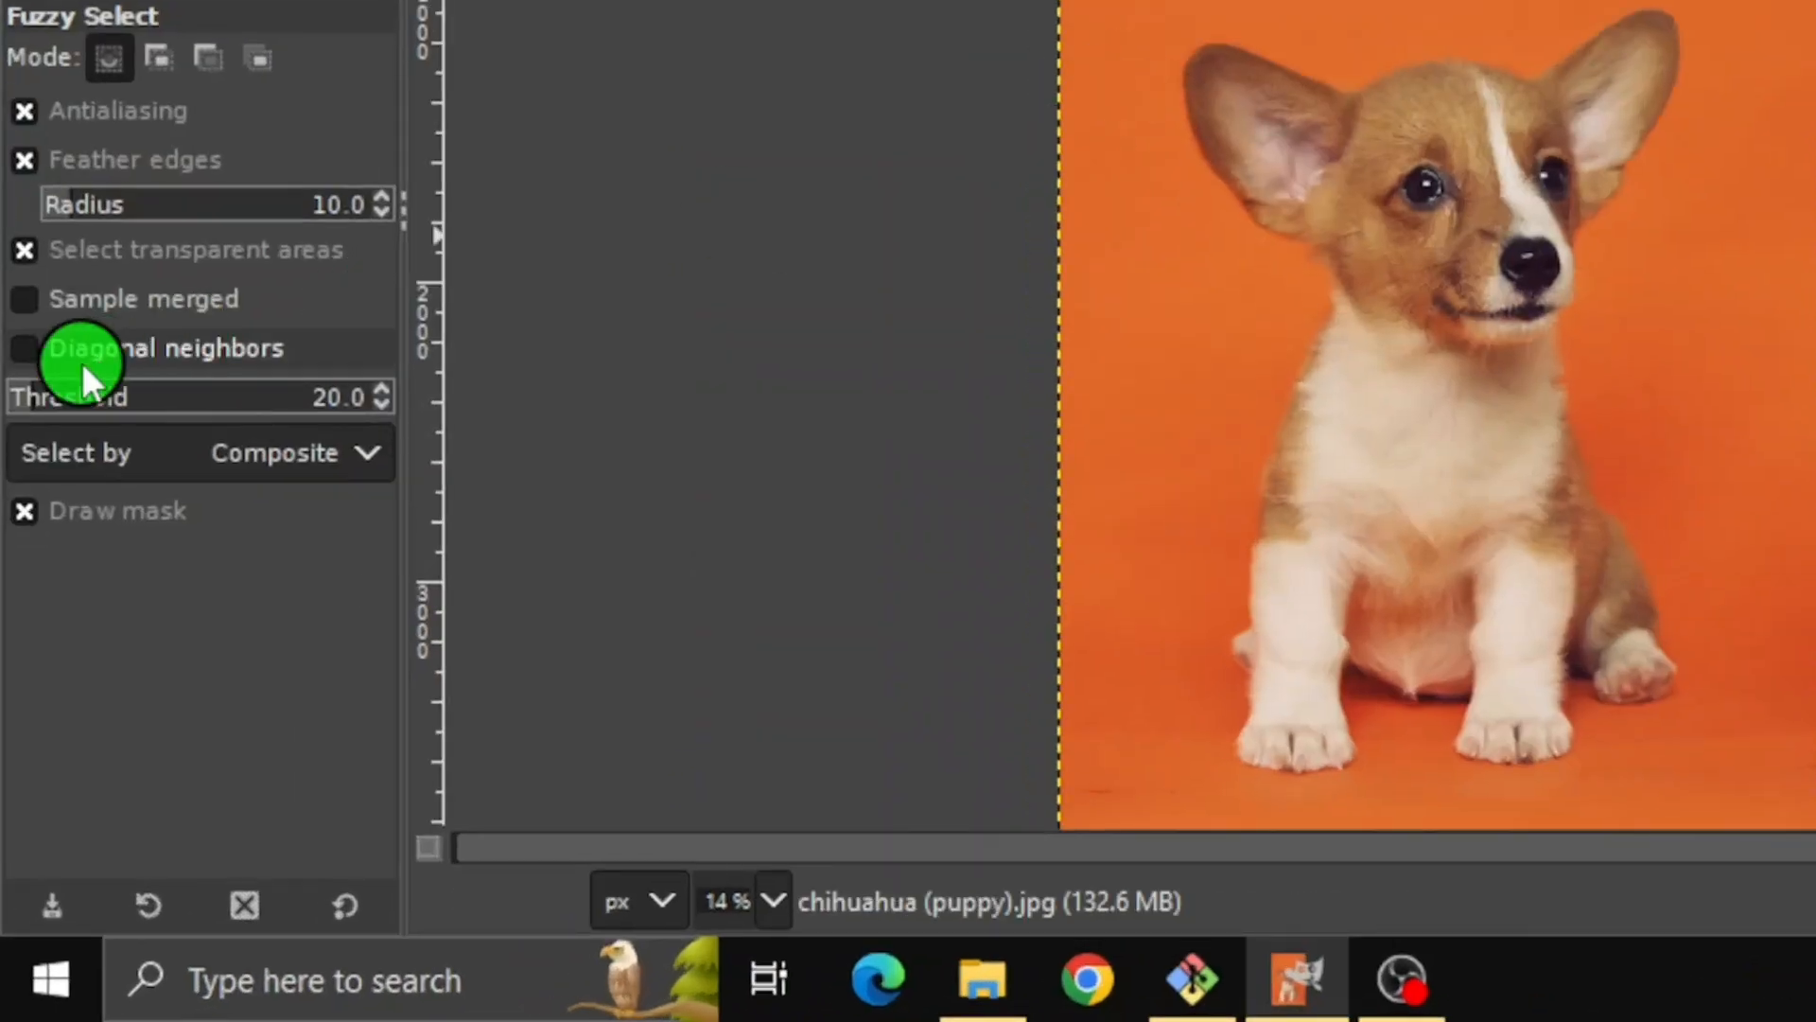
{"action": "mouse_move", "coordinate": [341, 396]}
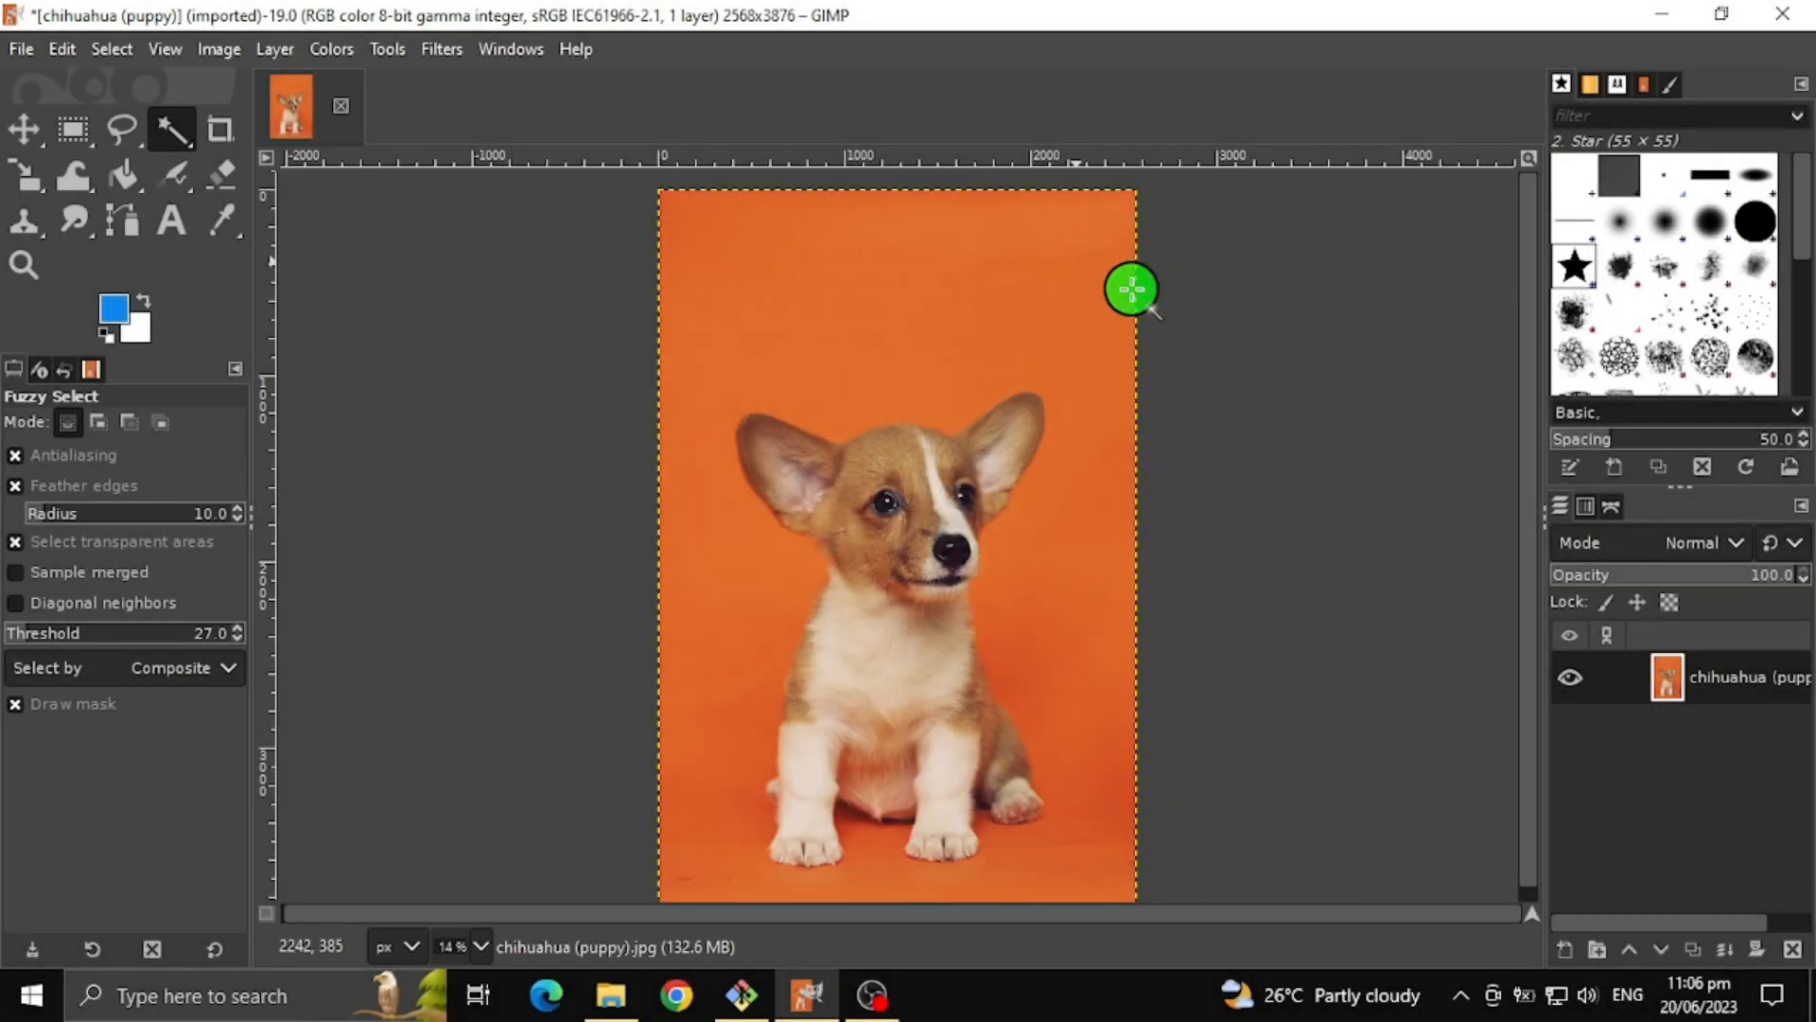
Fuzzy-select the orange background at threshold 30 and cut it with Ctrl+X
{"action": "left_click", "coordinate": [1131, 289]}
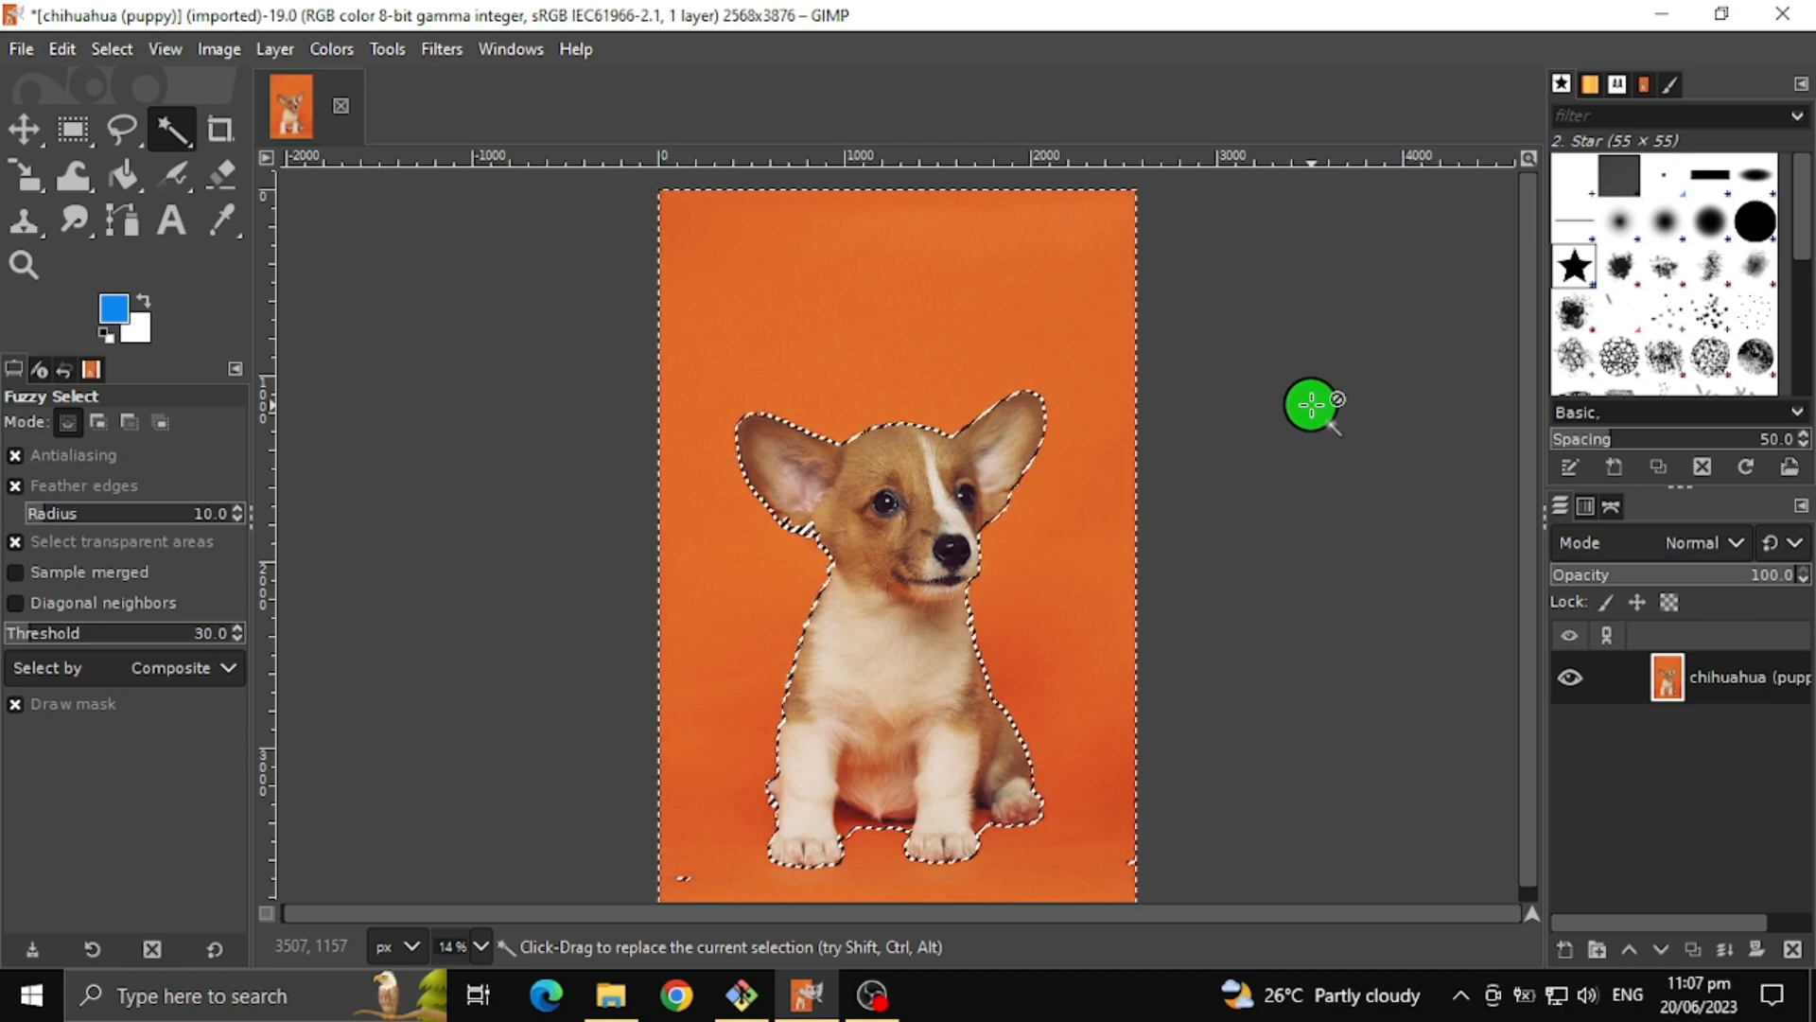
{"action": "key", "text": "ctrl+x"}
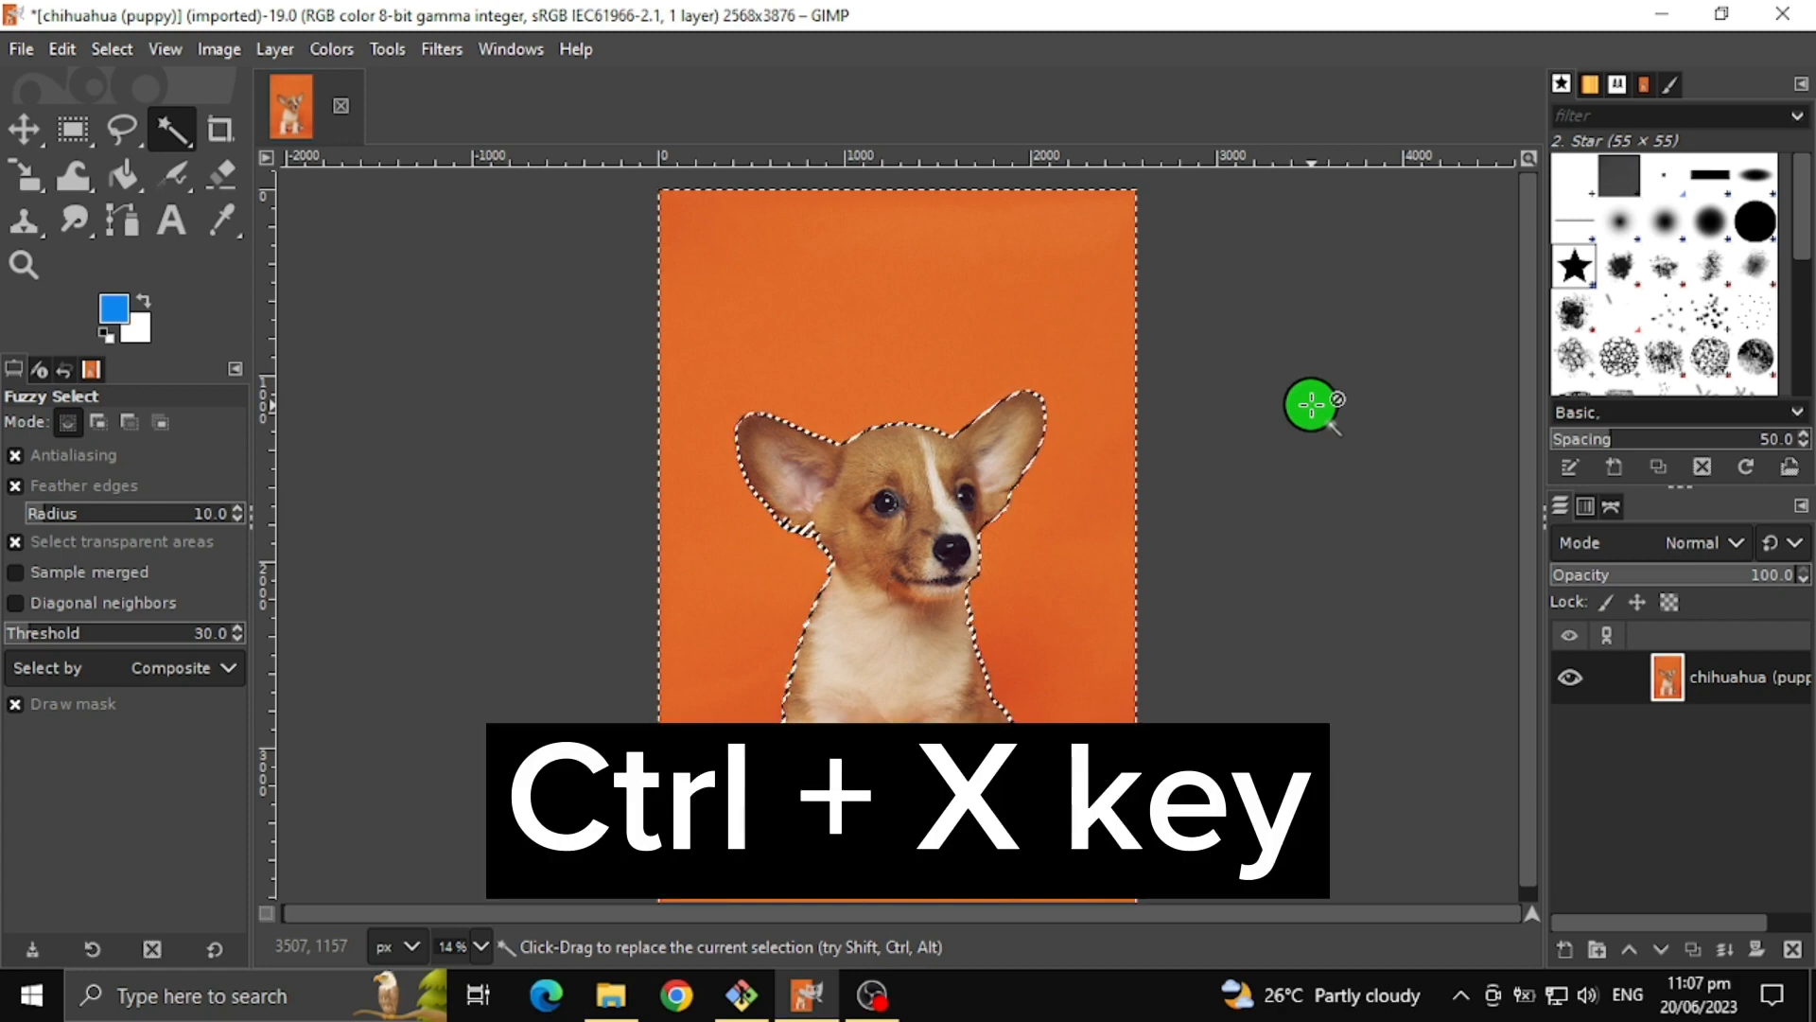
{"action": "key", "text": "ctrl+x"}
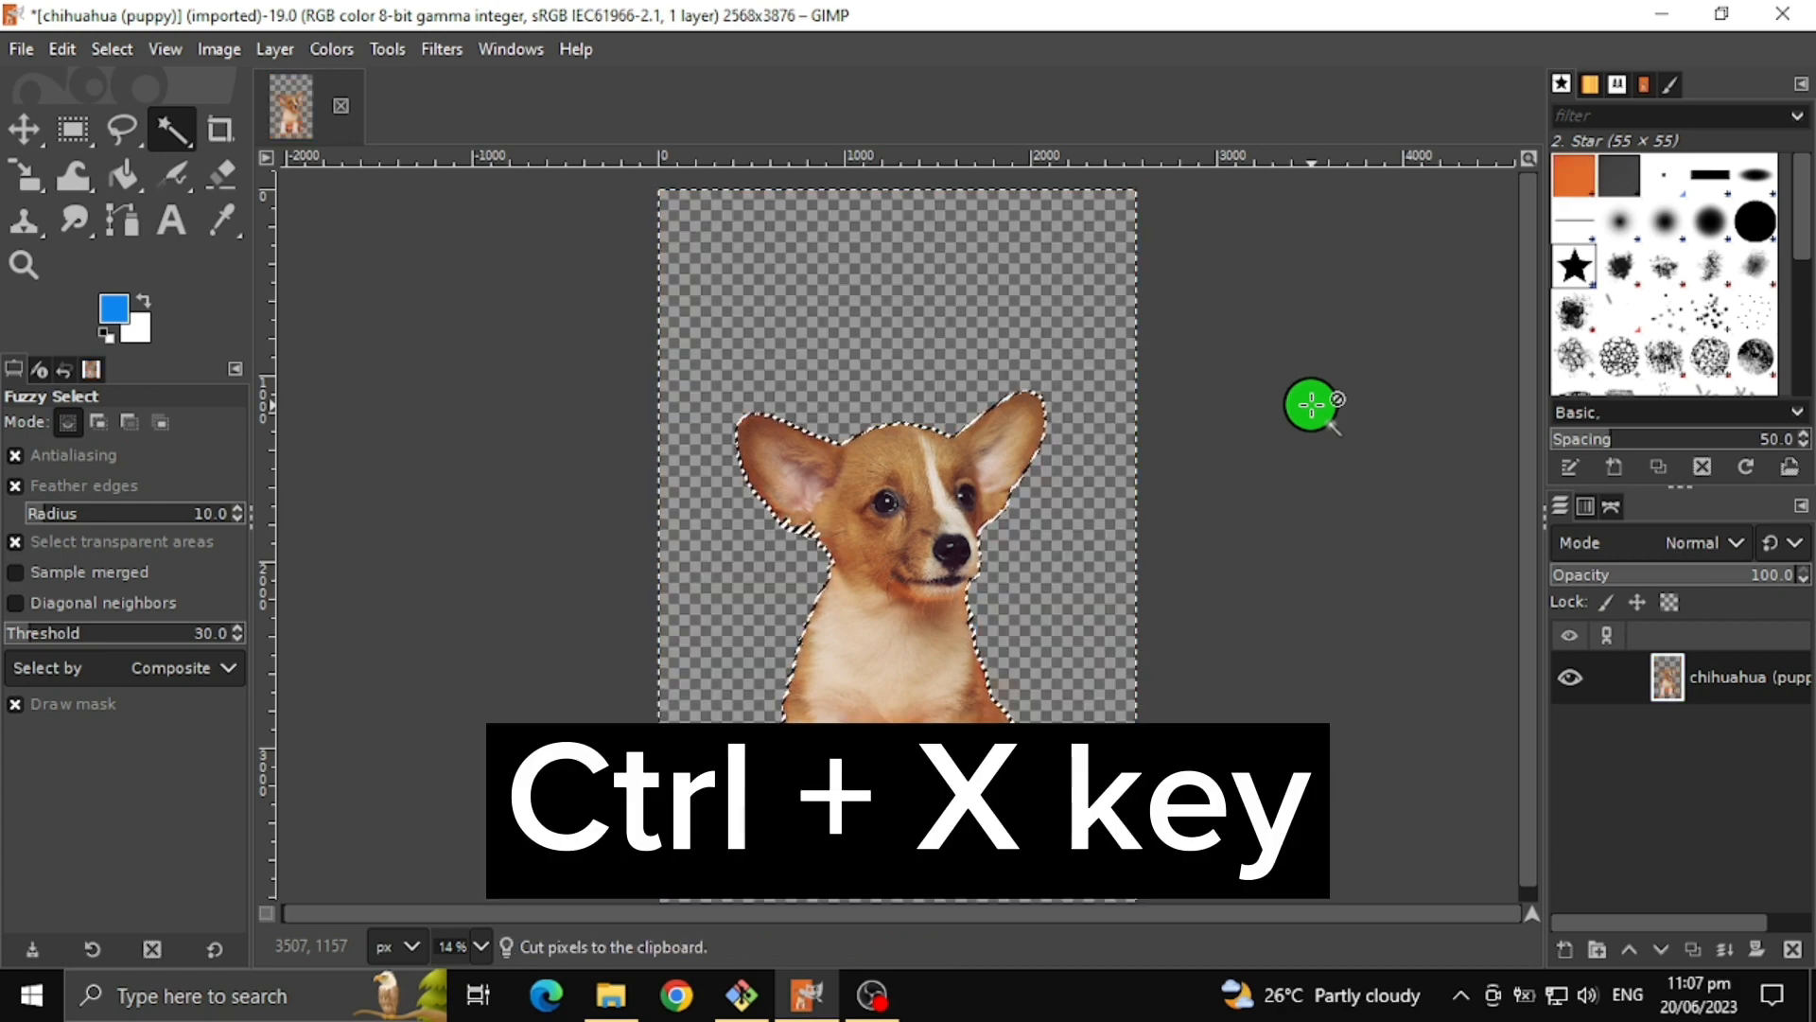
{"action": "key", "text": "ctrl+x"}
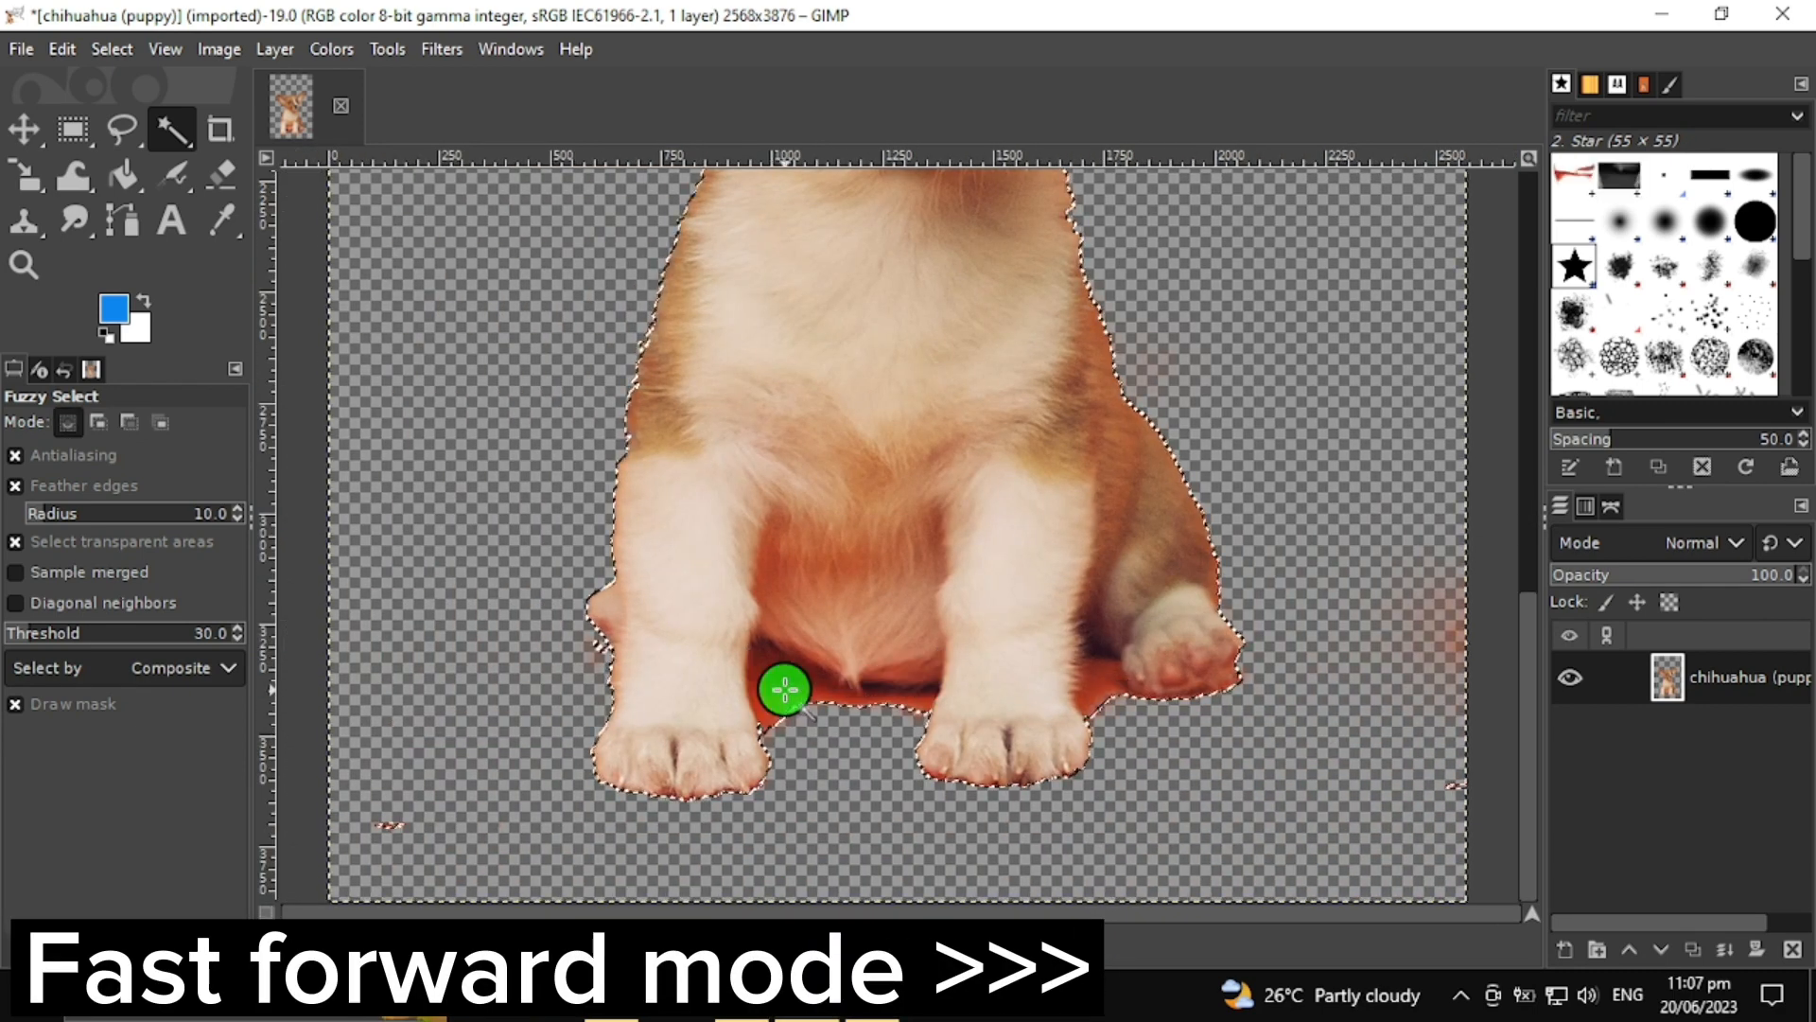
Select the leftover orange patch between the puppy's front legs
{"action": "left_click", "coordinate": [1294, 778]}
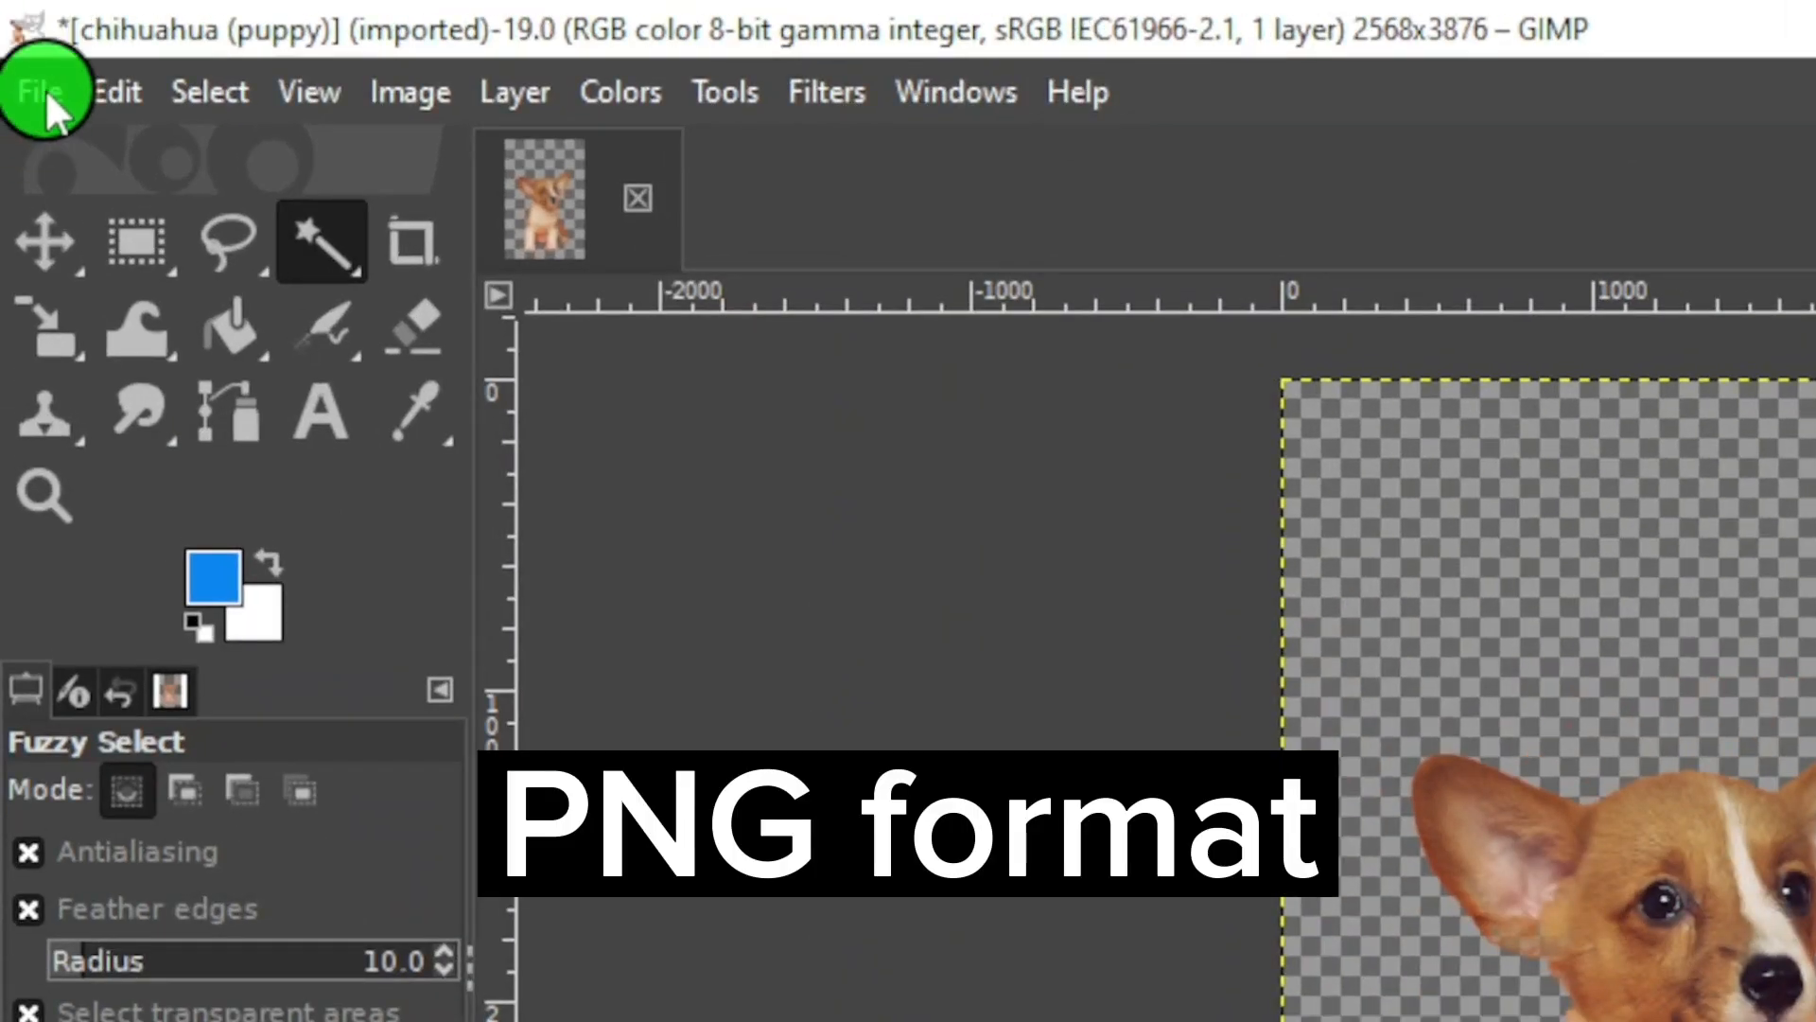
Open the File menu to begin exporting the transparent puppy cutout
{"action": "left_click", "coordinate": [40, 92]}
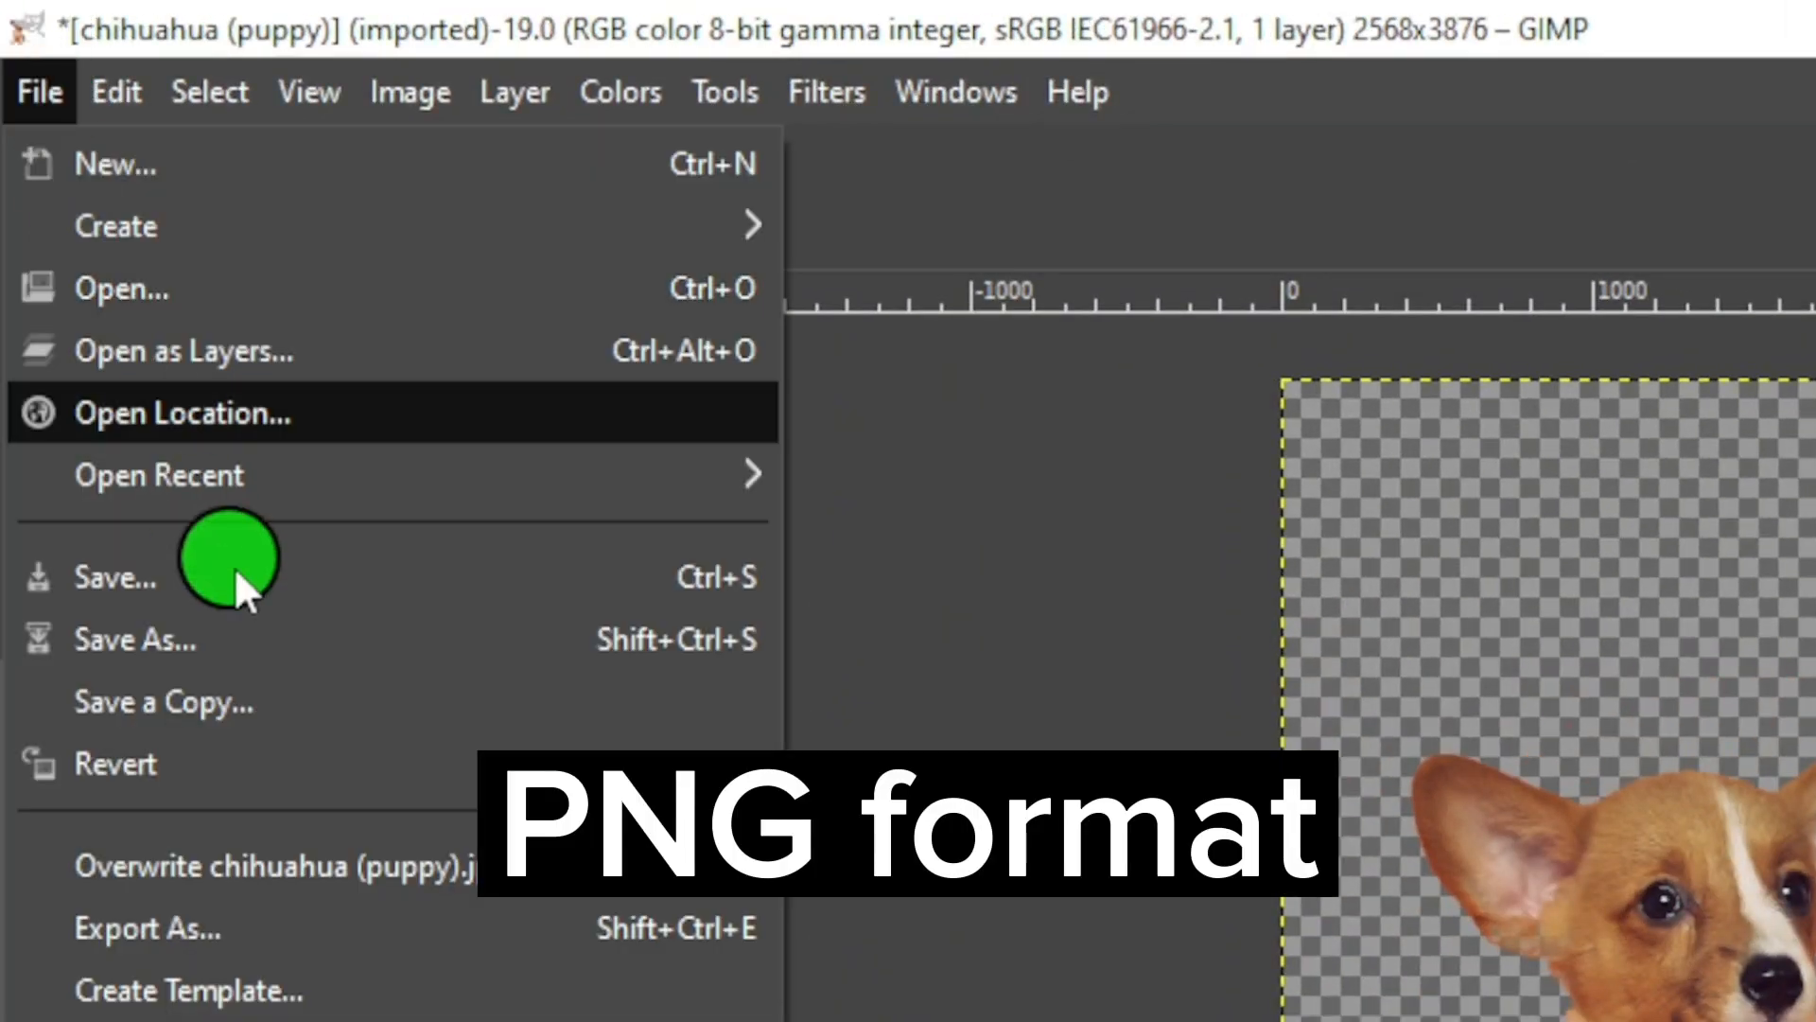